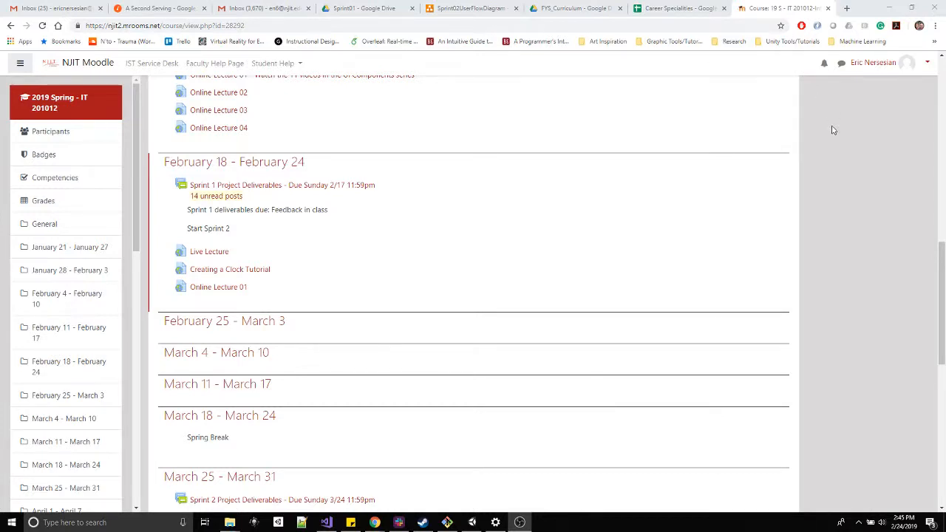
pyautogui.moveTo(362, 336)
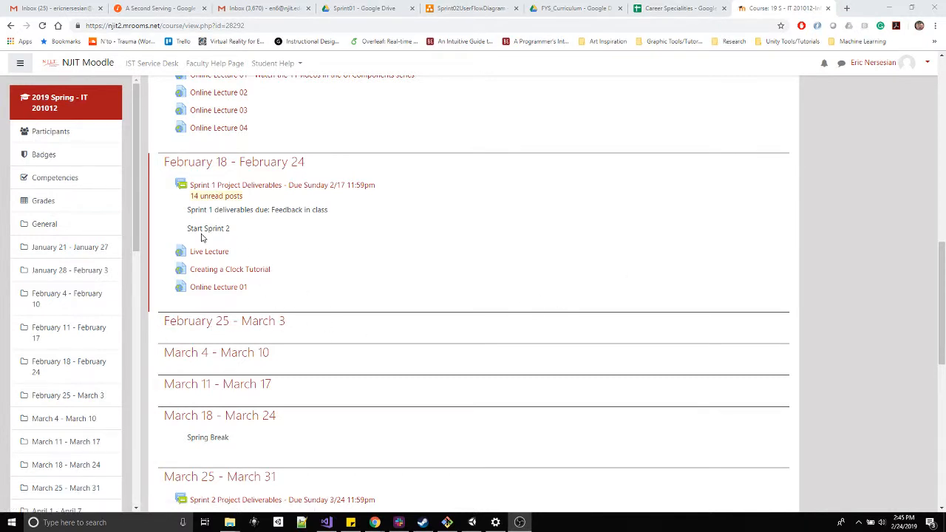
pyautogui.moveTo(286, 235)
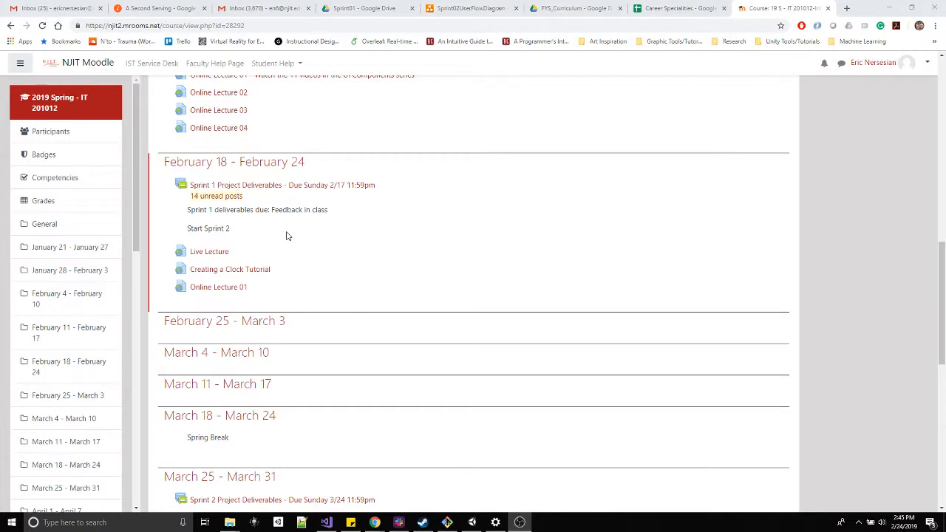
pyautogui.moveTo(299, 230)
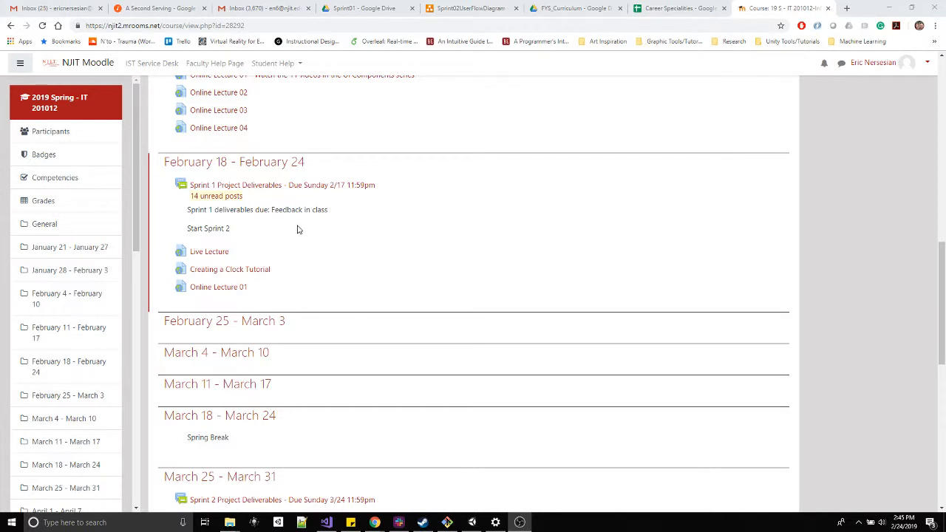
pyautogui.moveTo(348, 248)
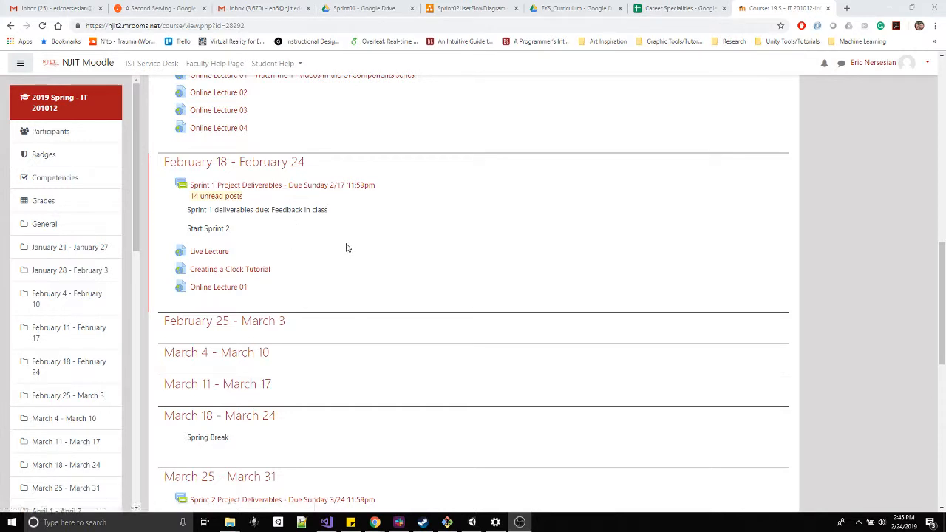
pyautogui.moveTo(626, 495)
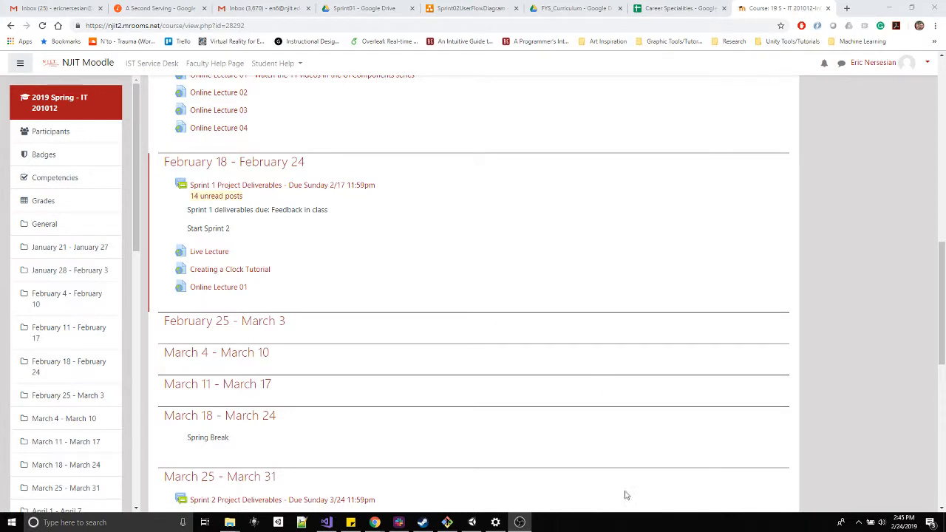
pyautogui.moveTo(538, 496)
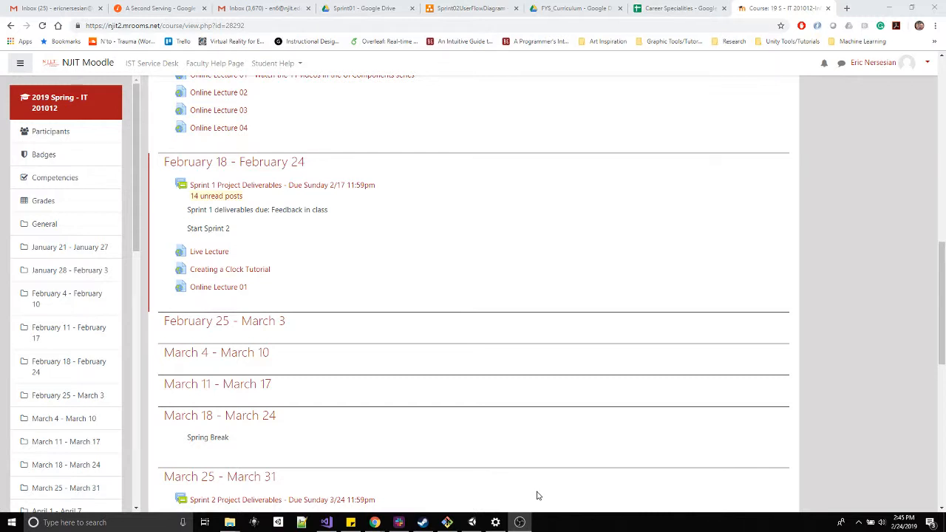
pyautogui.moveTo(229, 269)
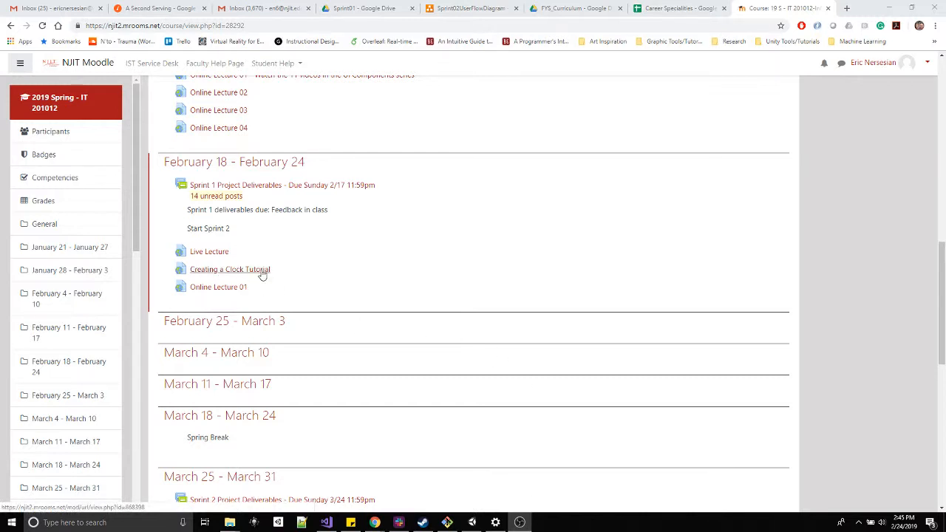
pyautogui.moveTo(262, 276)
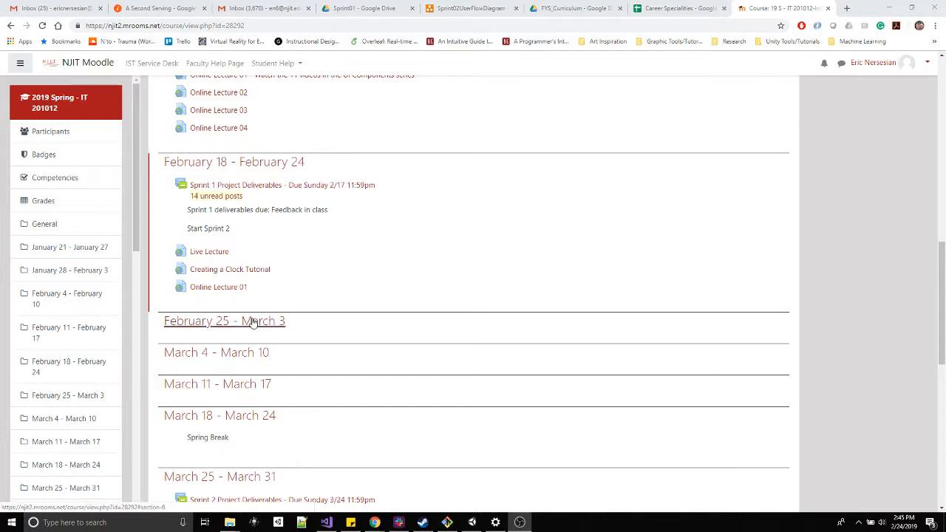
pyautogui.moveTo(414, 392)
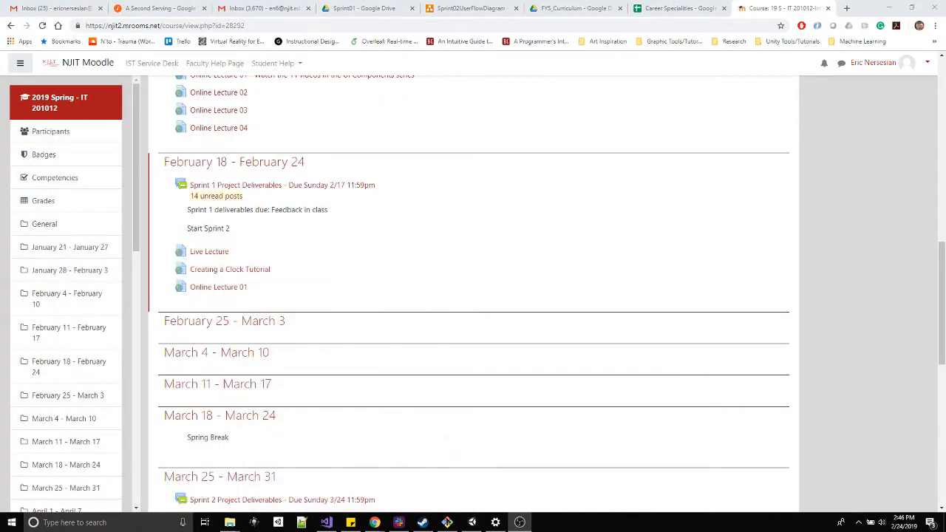
# Switch to the Sprint02UserFlowDiagram tab showing the three draw.io flowcharts
pyautogui.click(471, 8)
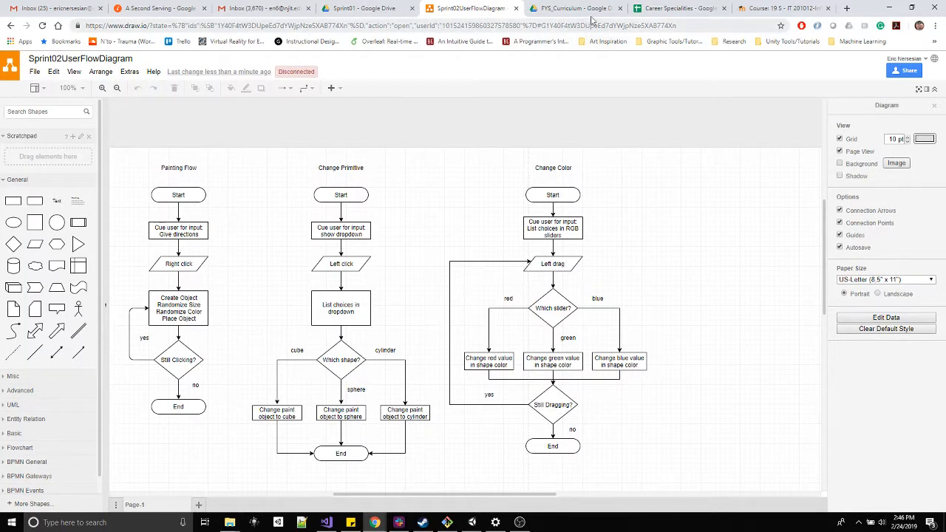
pyautogui.click(783, 8)
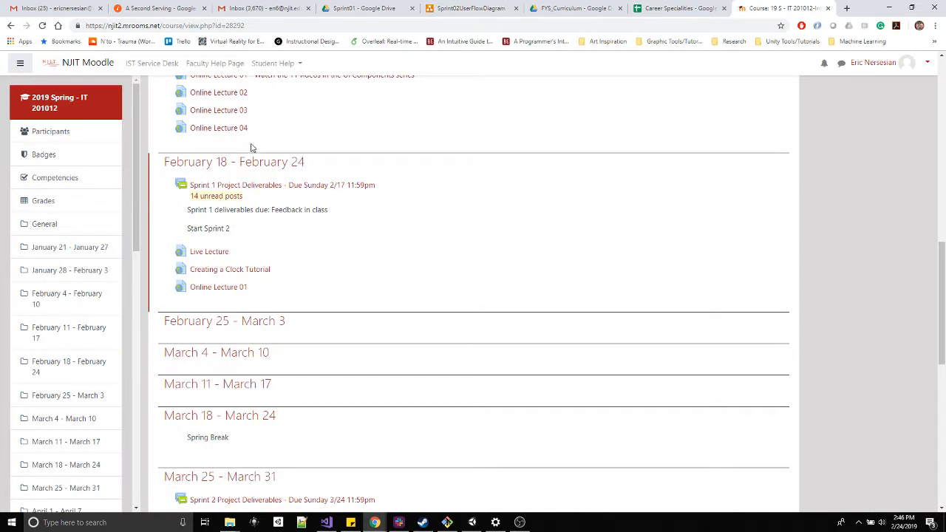
pyautogui.moveTo(235, 400)
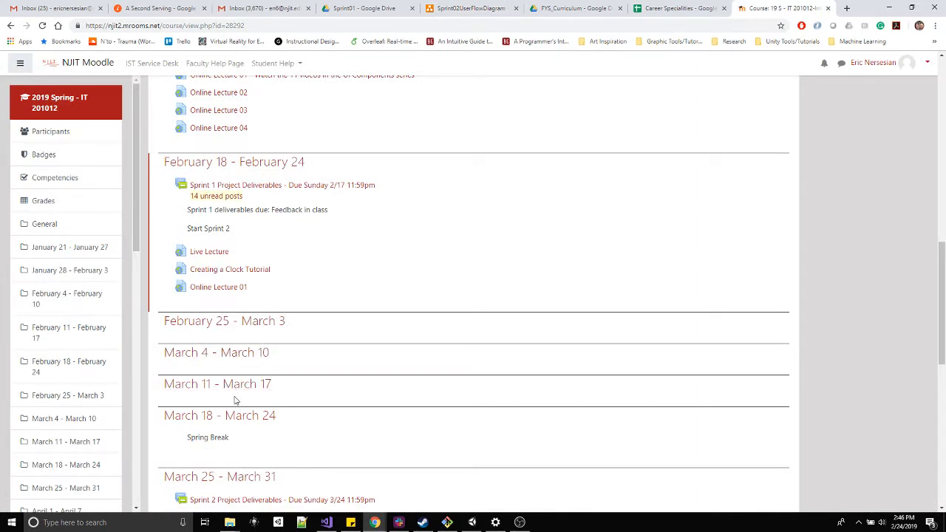
pyautogui.scroll(-3)
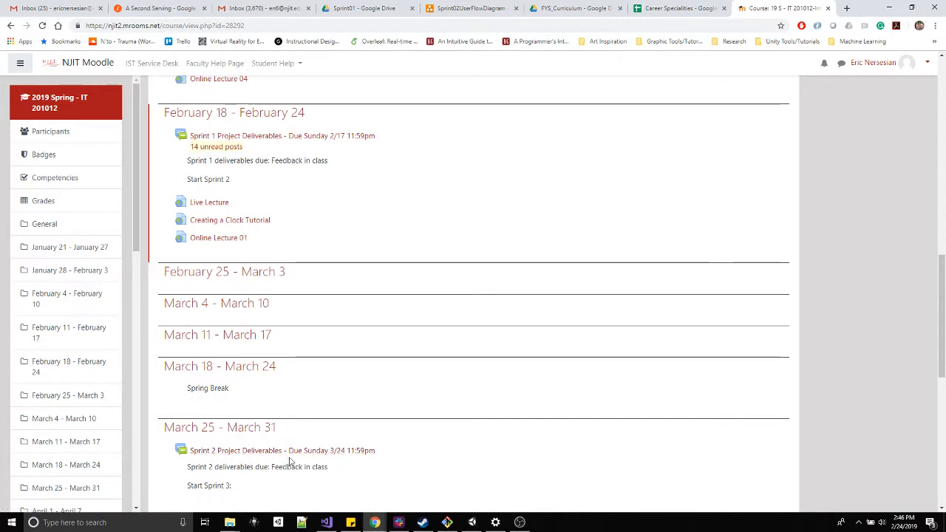
pyautogui.moveTo(216, 384)
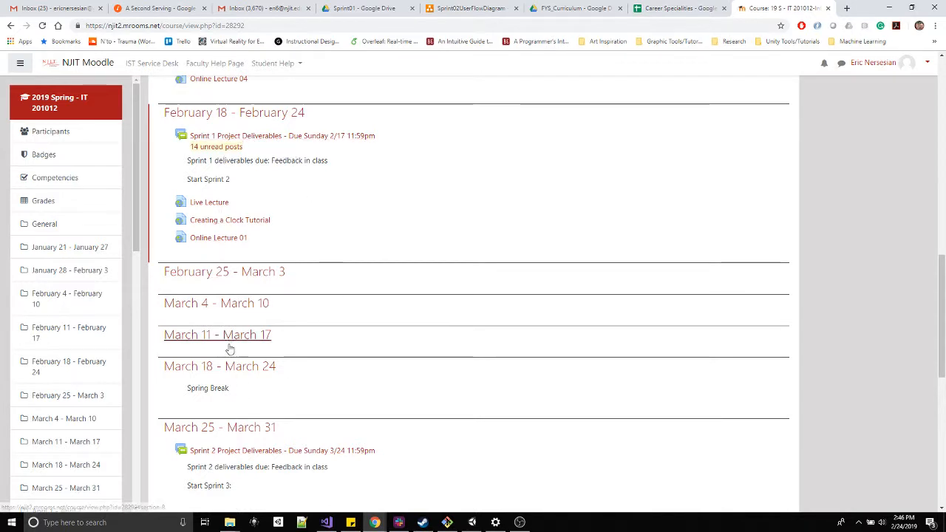
pyautogui.moveTo(225, 366)
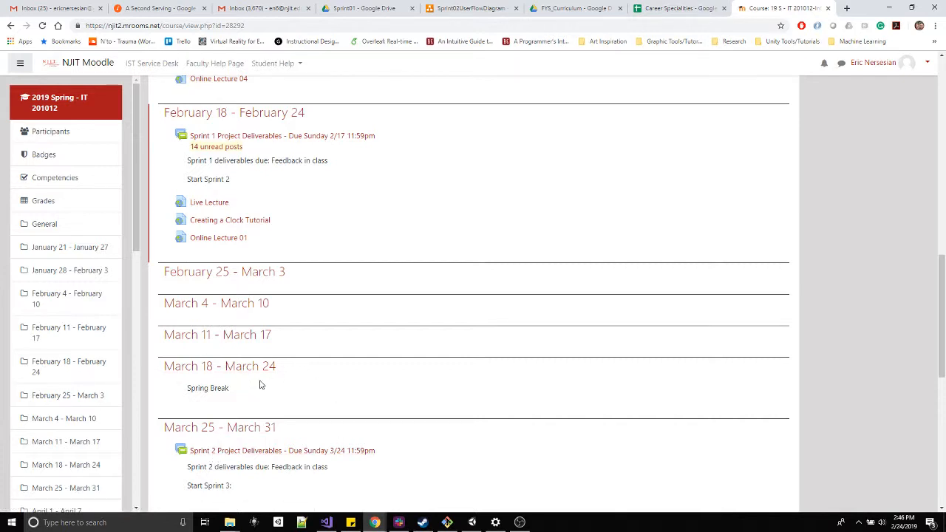
pyautogui.click(472, 8)
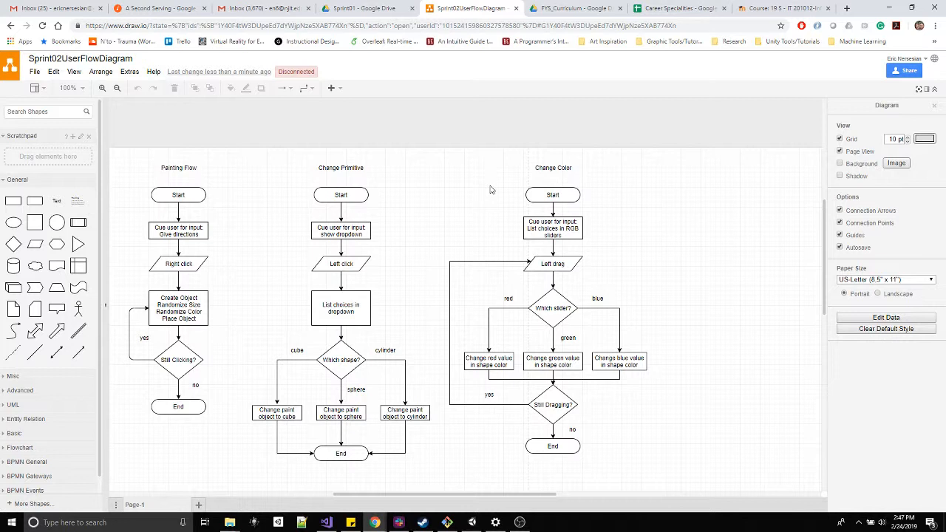
pyautogui.moveTo(474, 231)
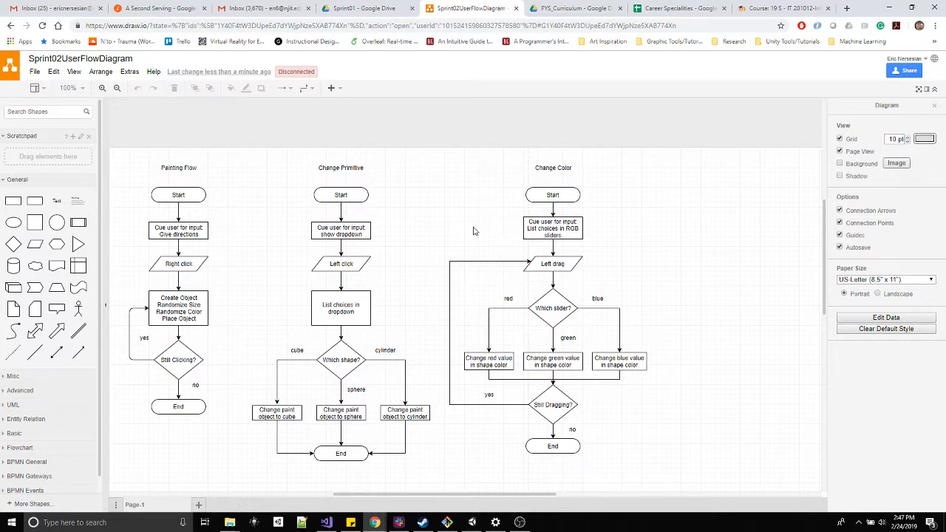
pyautogui.moveTo(445, 287)
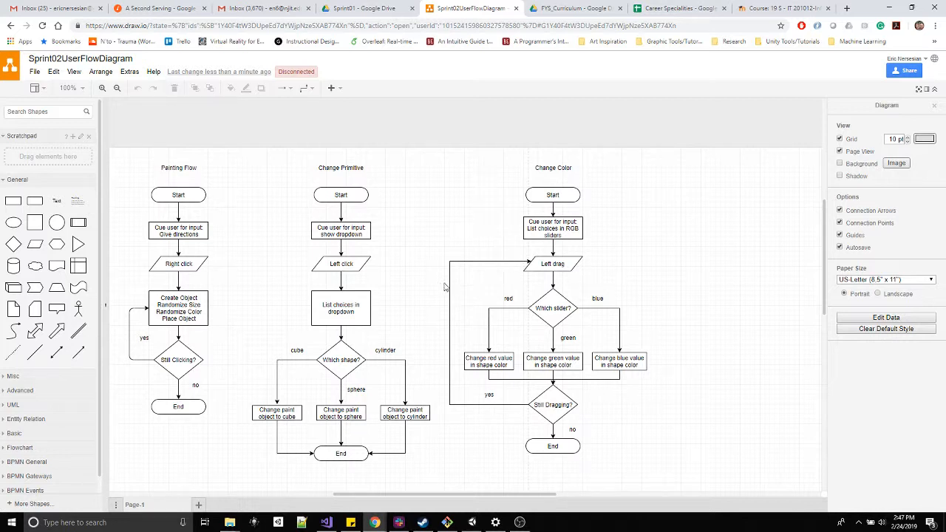
pyautogui.moveTo(266, 238)
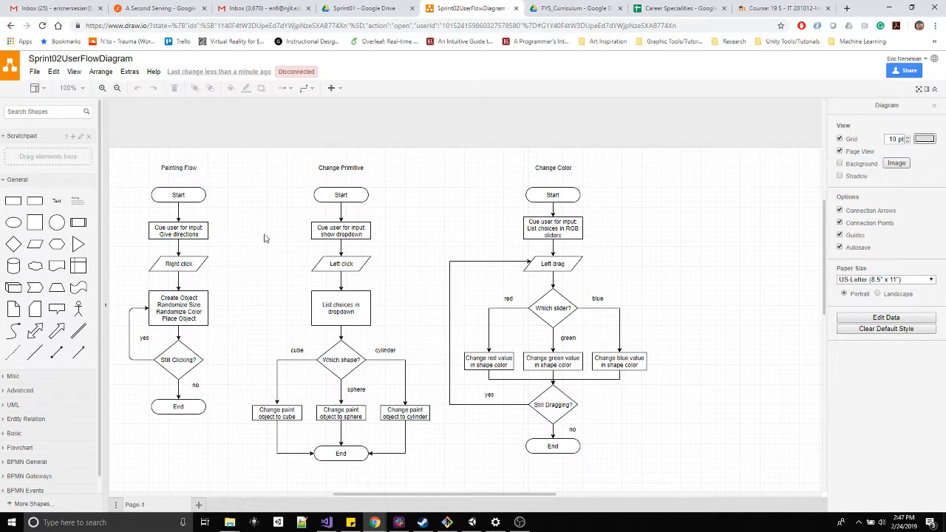
pyautogui.moveTo(299, 207)
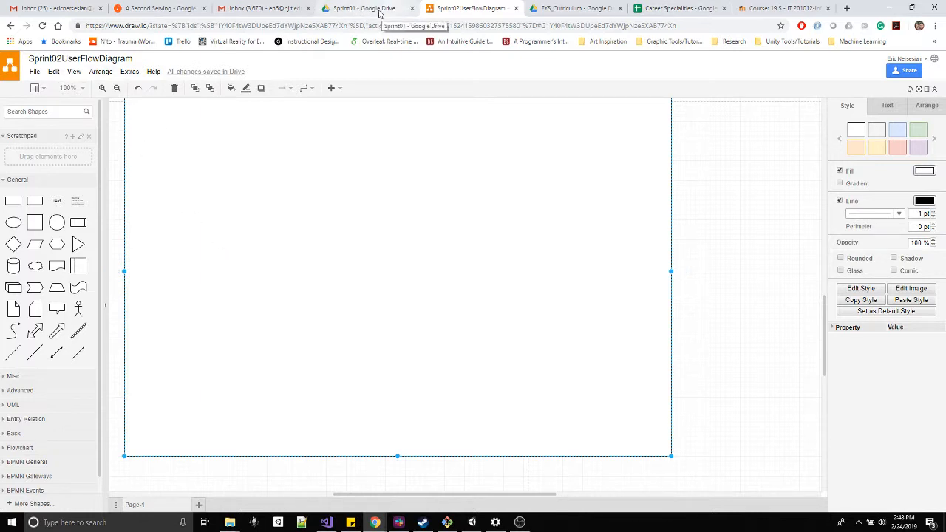
pyautogui.click(367, 8)
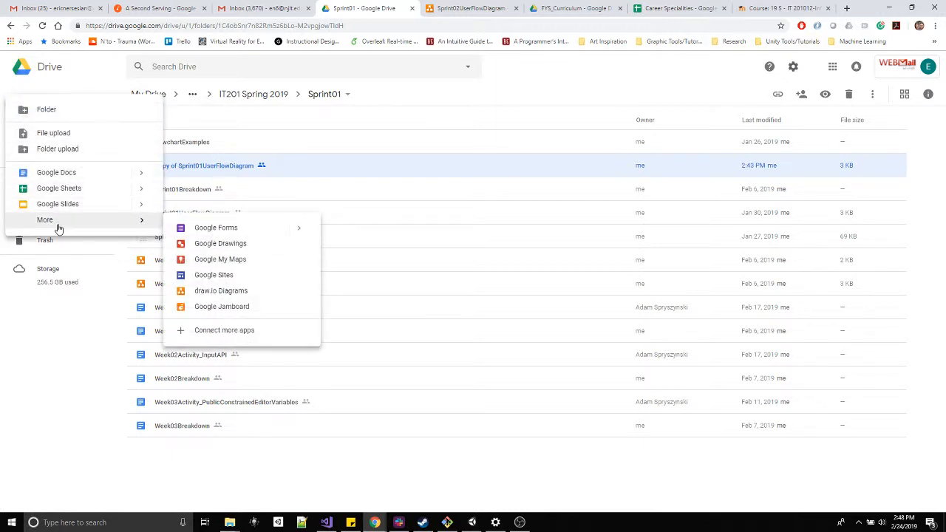
pyautogui.moveTo(221, 291)
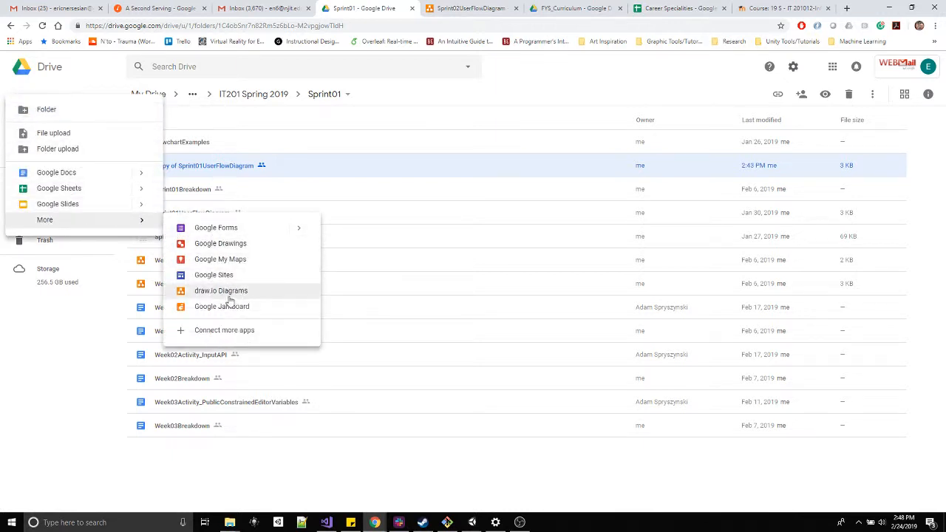
pyautogui.click(224, 330)
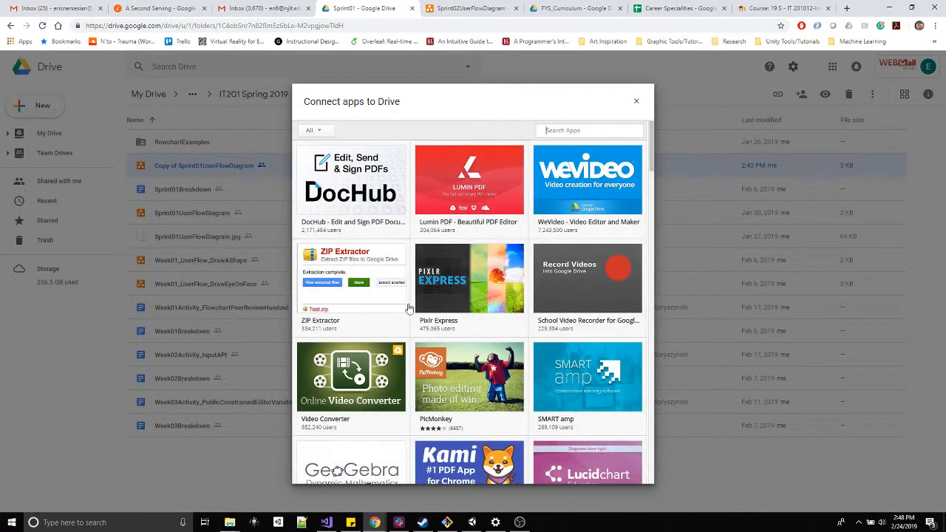
pyautogui.click(635, 101)
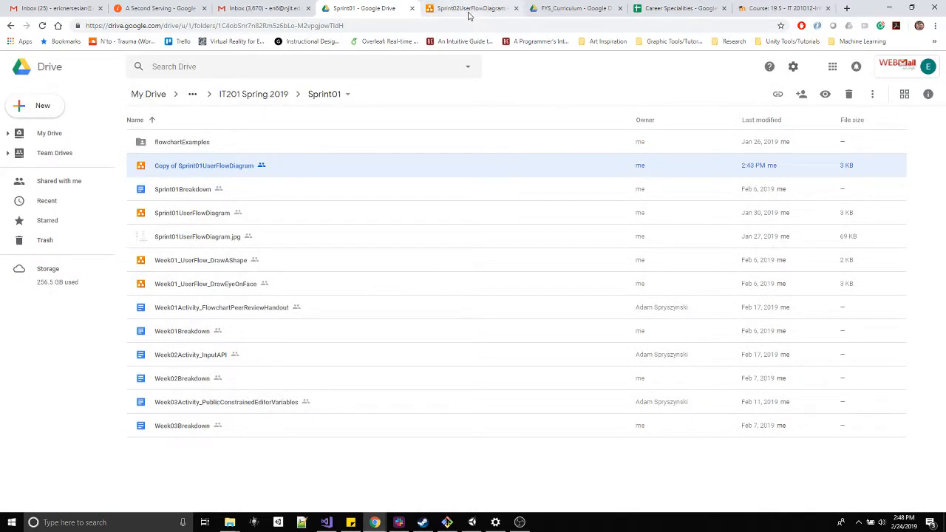
pyautogui.click(471, 9)
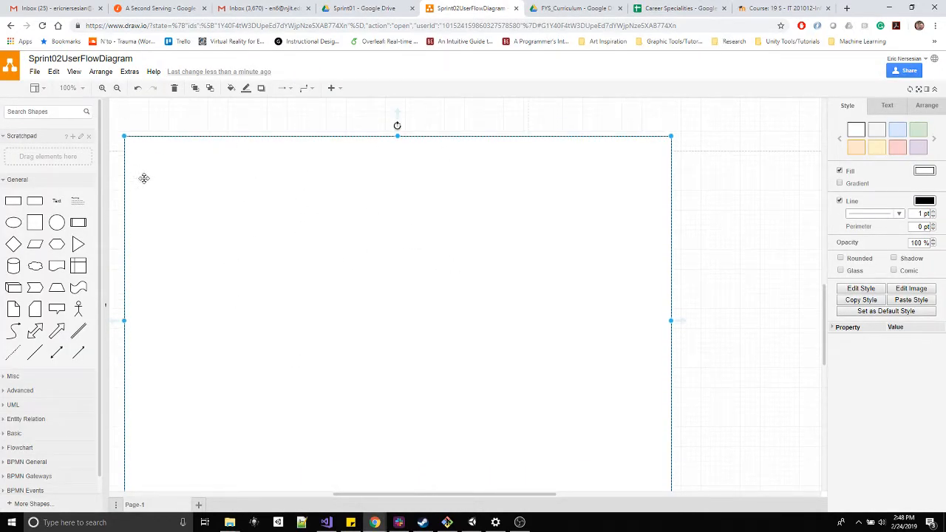
# Select the frame around the flowcharts and resize it to enclose them
pyautogui.click(100, 72)
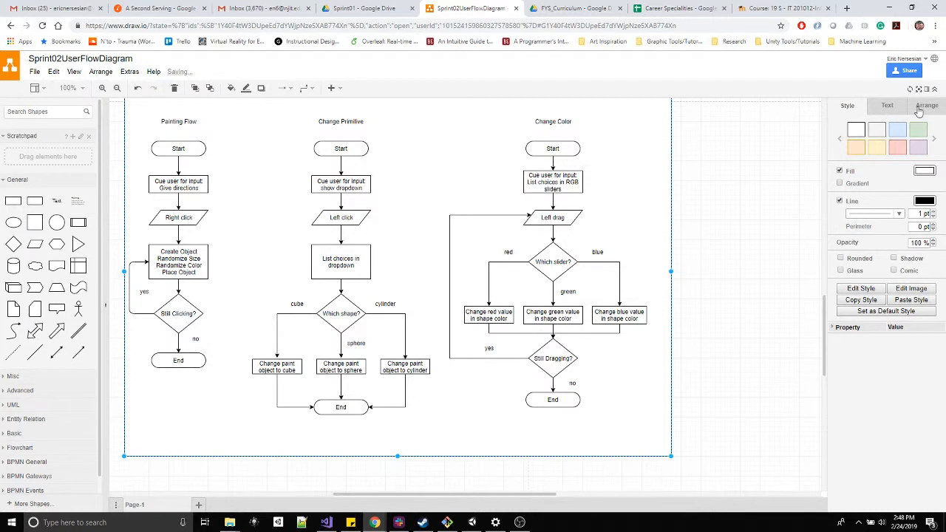
pyautogui.click(927, 105)
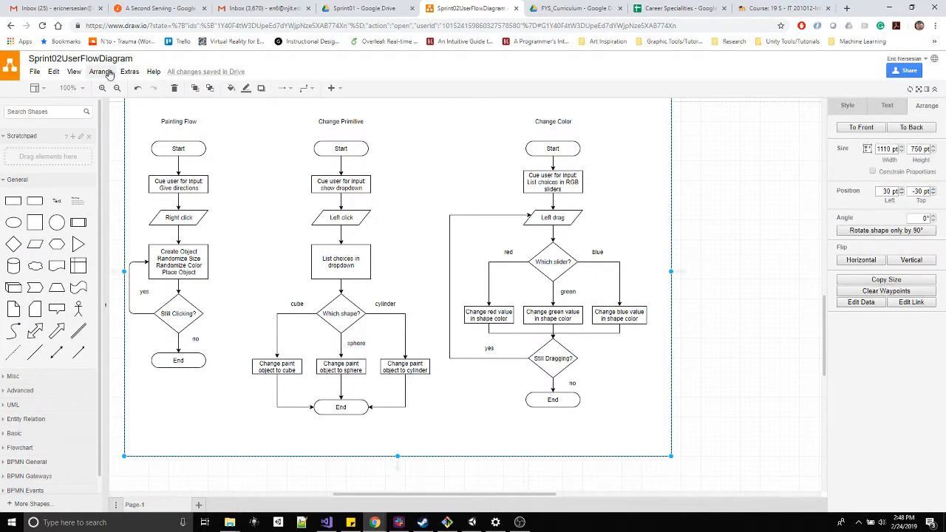
pyautogui.click(101, 72)
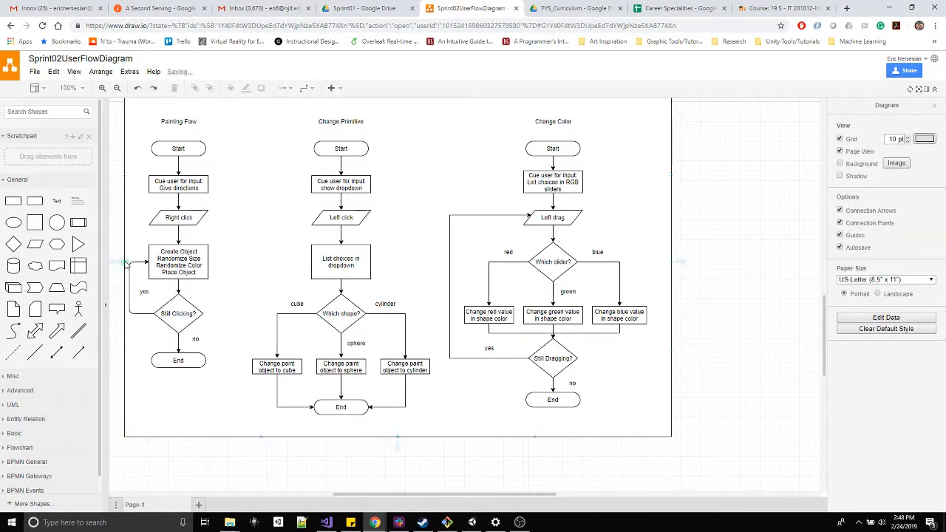
pyautogui.click(124, 261)
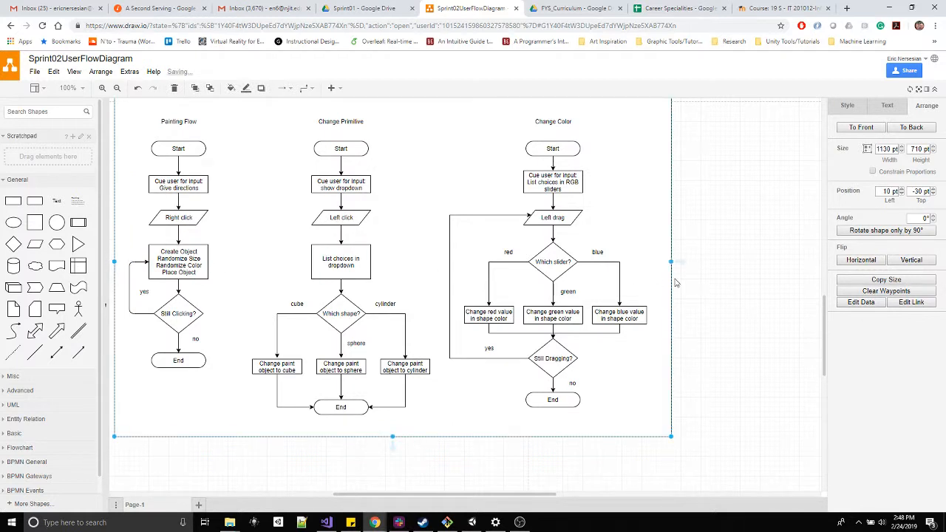
pyautogui.moveTo(671, 262); pyautogui.dragTo(661, 262)
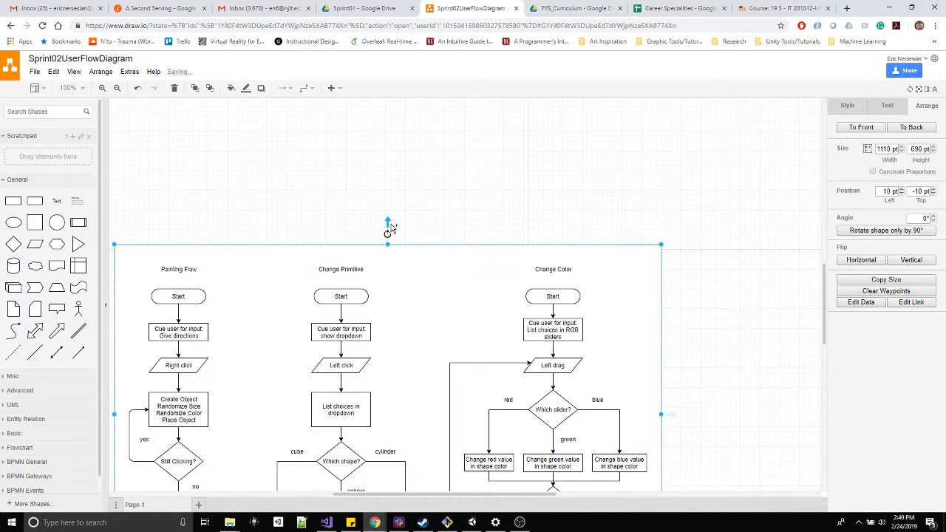
# Add a one-line 'Sprint 1 User Flows' title centred at the frame's top
pyautogui.moveTo(388, 244); pyautogui.dragTo(388, 220)
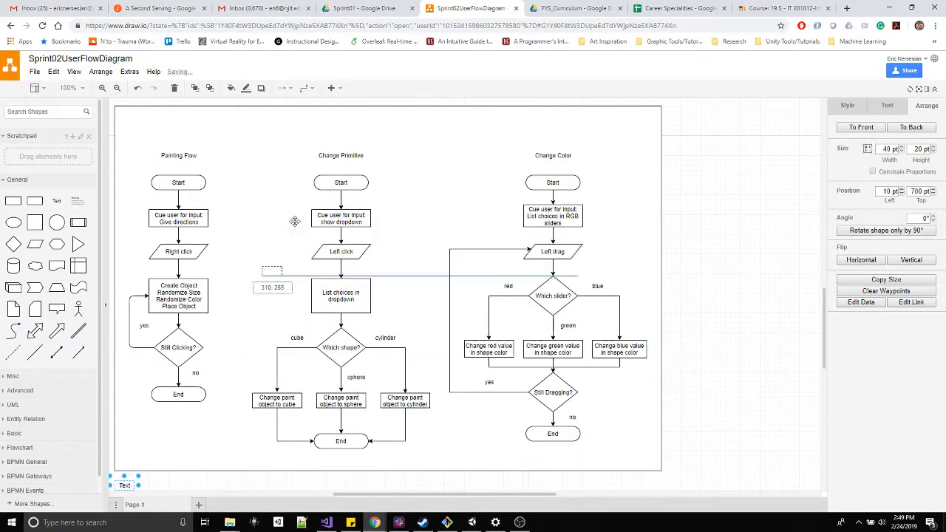
pyautogui.moveTo(123, 486); pyautogui.dragTo(386, 116)
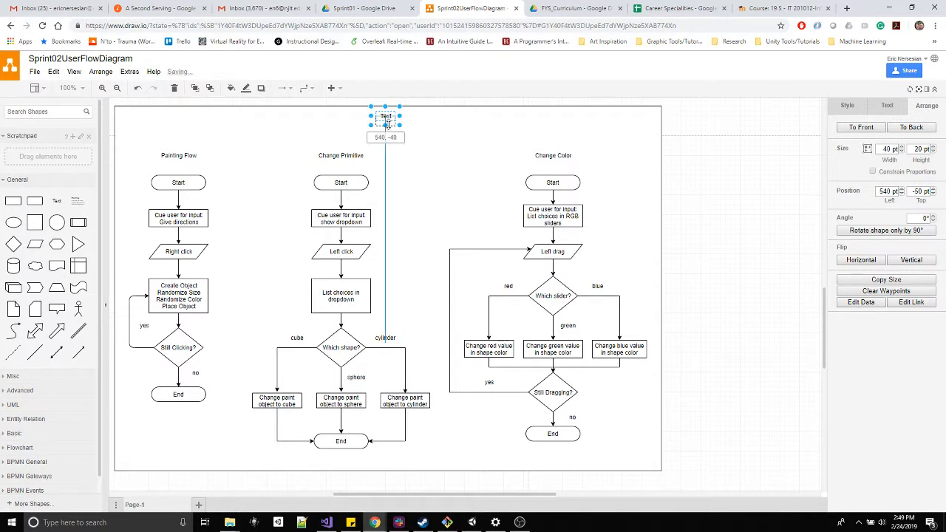
pyautogui.doubleClick(385, 120)
pyautogui.write('Sprint 1 User Flows')
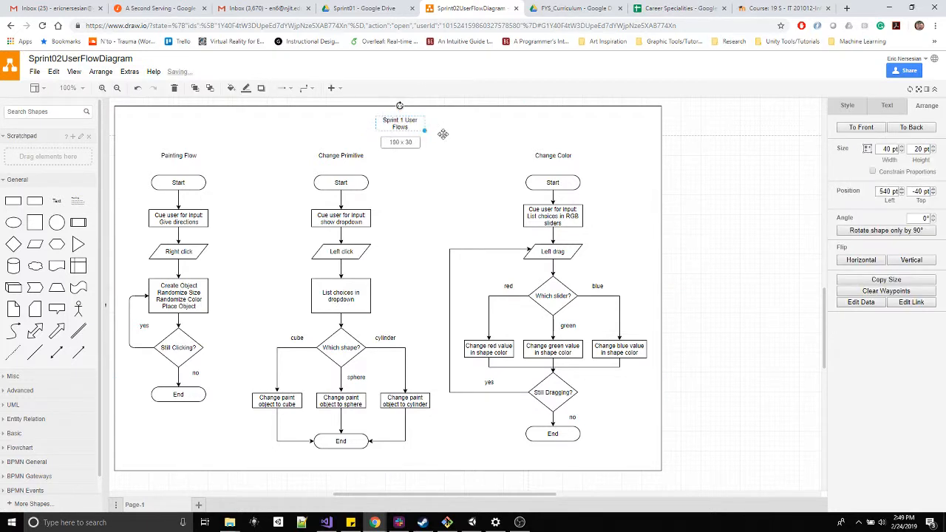
pyautogui.moveTo(424, 130); pyautogui.dragTo(449, 136)
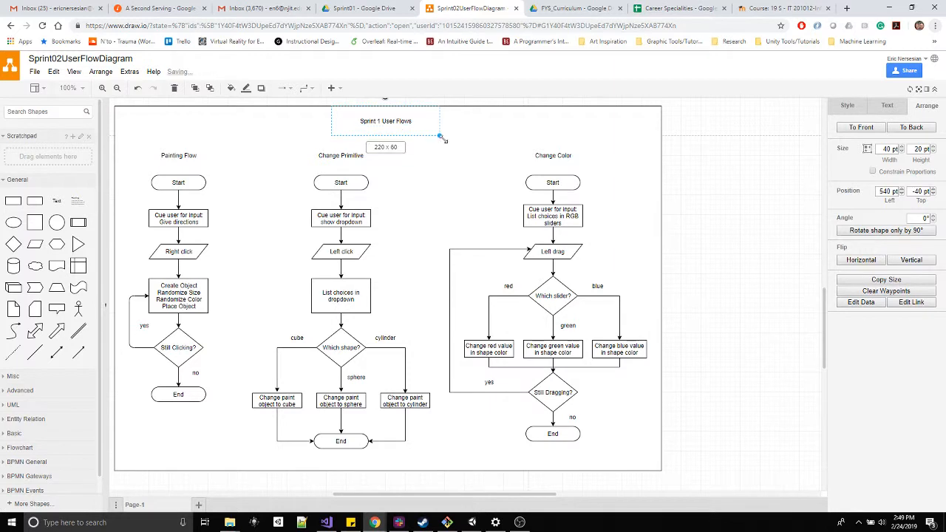
pyautogui.moveTo(442, 138); pyautogui.dragTo(442, 130)
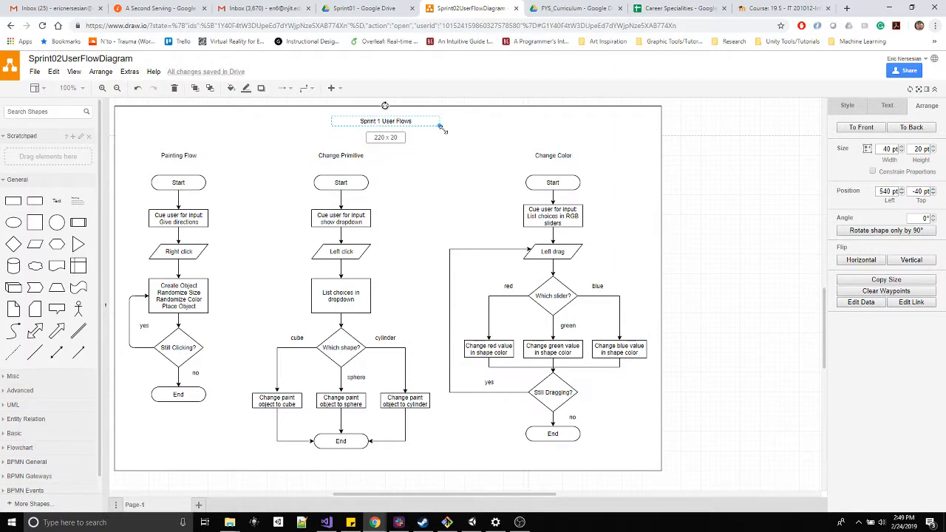
pyautogui.moveTo(439, 126); pyautogui.dragTo(384, 126)
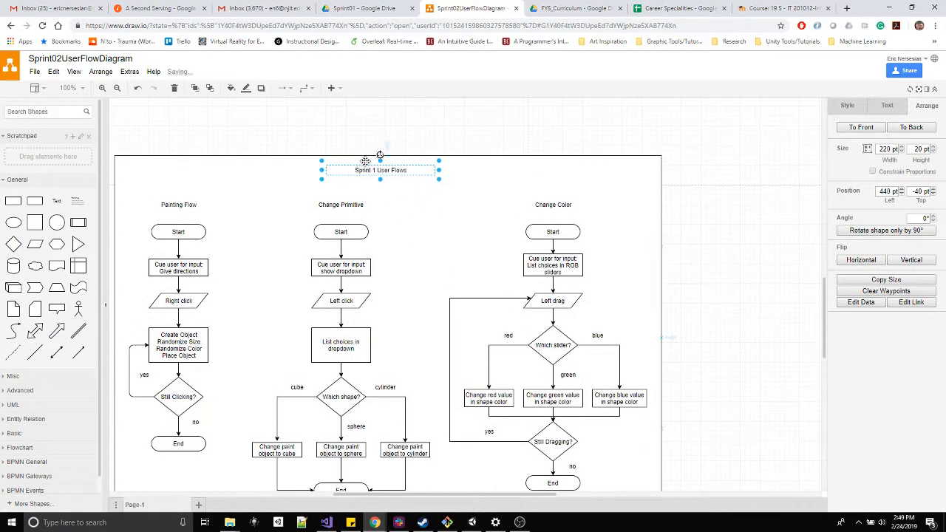
pyautogui.moveTo(423, 236)
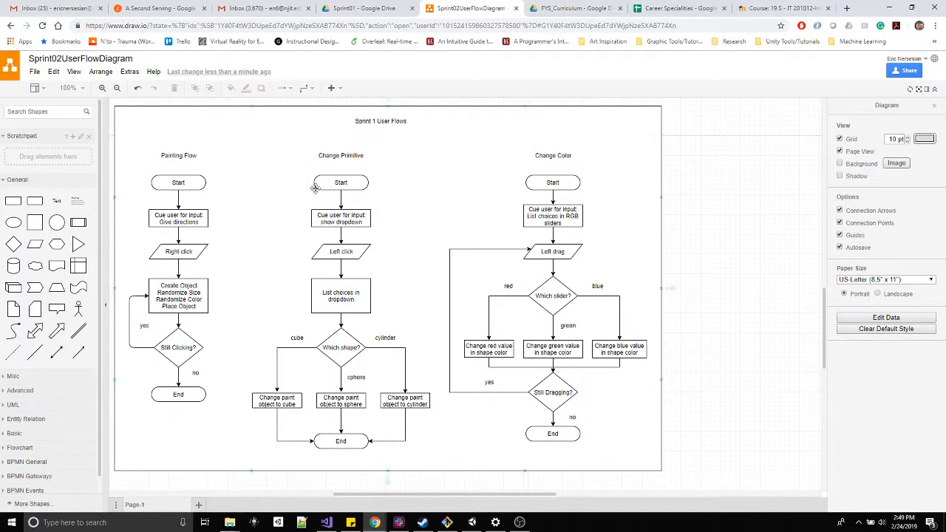
# Deselect everything by clicking an empty spot on the canvas
pyautogui.click(341, 218)
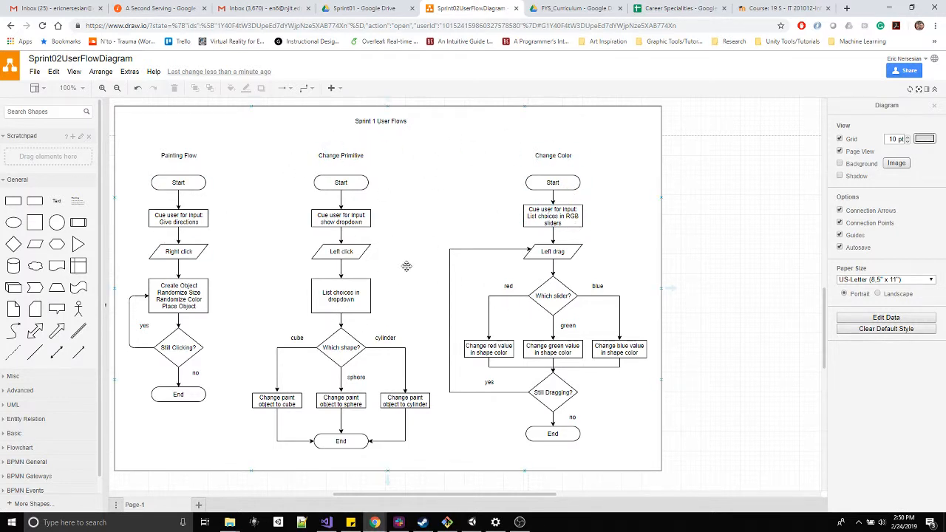
pyautogui.moveTo(78, 172)
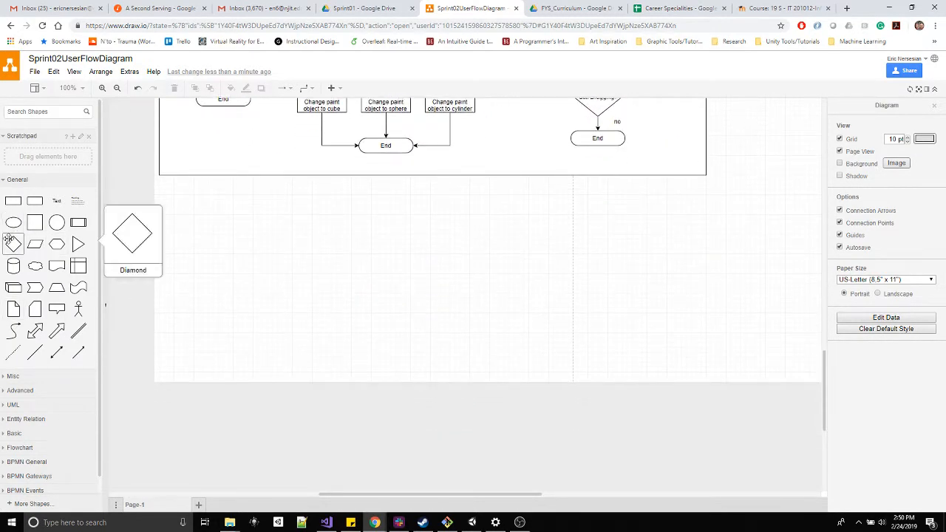
pyautogui.moveTo(207, 244)
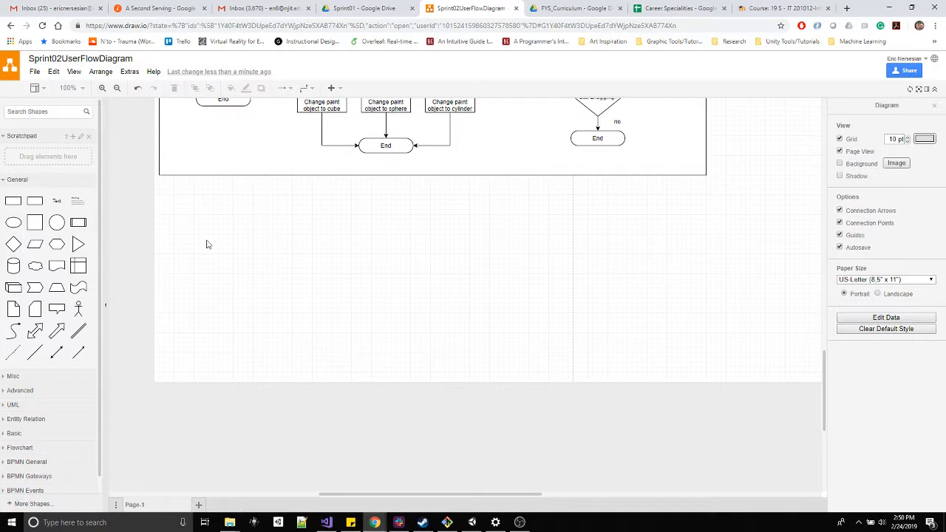
# Scroll below the diagram and type 'Destruct' into a new text label
pyautogui.scroll(-3)
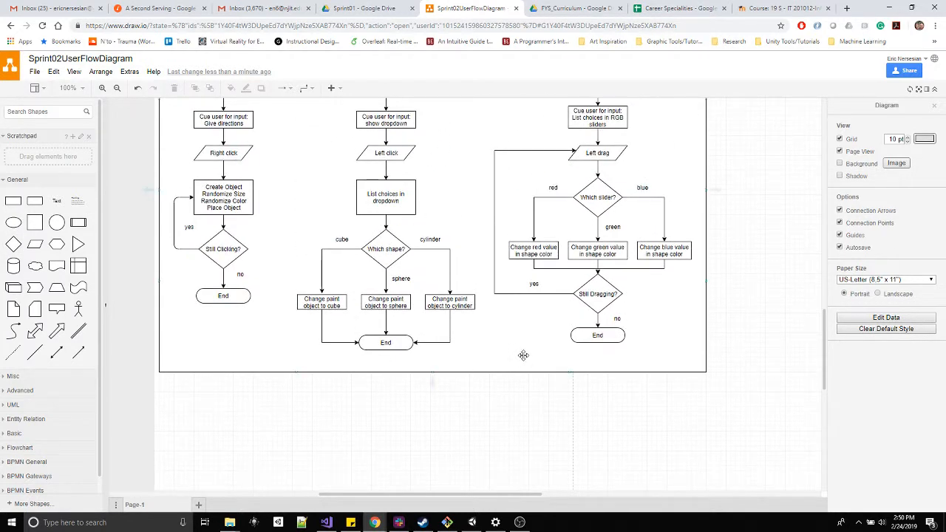
pyautogui.scroll(-3)
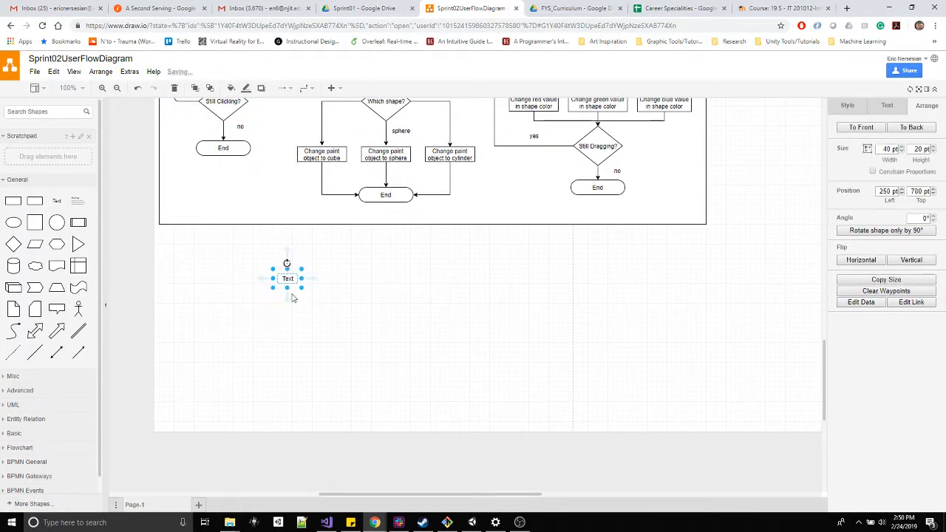
pyautogui.doubleClick(287, 279)
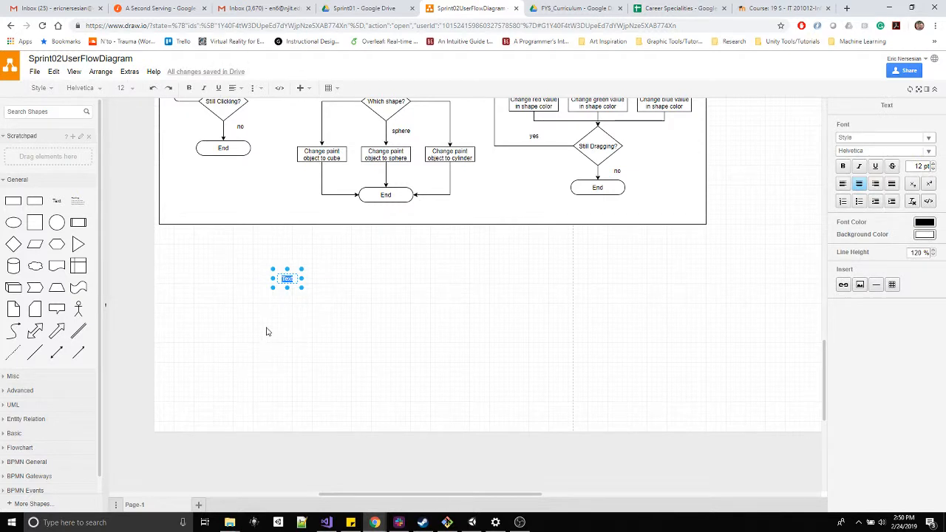
pyautogui.write('Destruction')
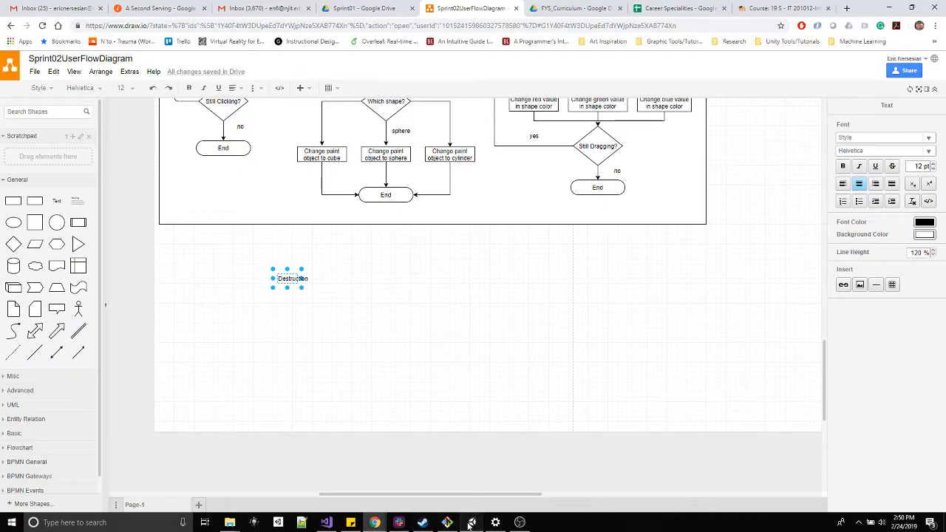
# Bring up Unity and locate ChangeRed in the ClickPositionManager_Sprint02 script
pyautogui.click(422, 523)
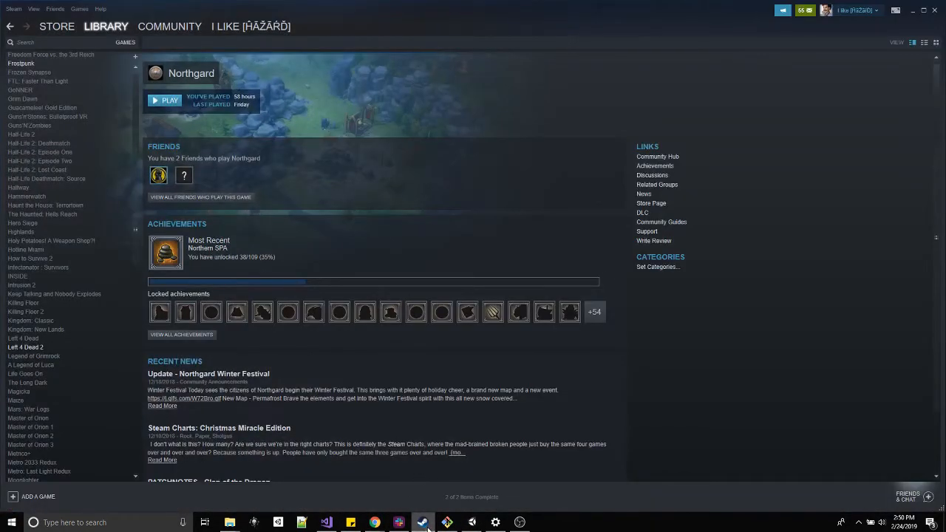
pyautogui.click(423, 523)
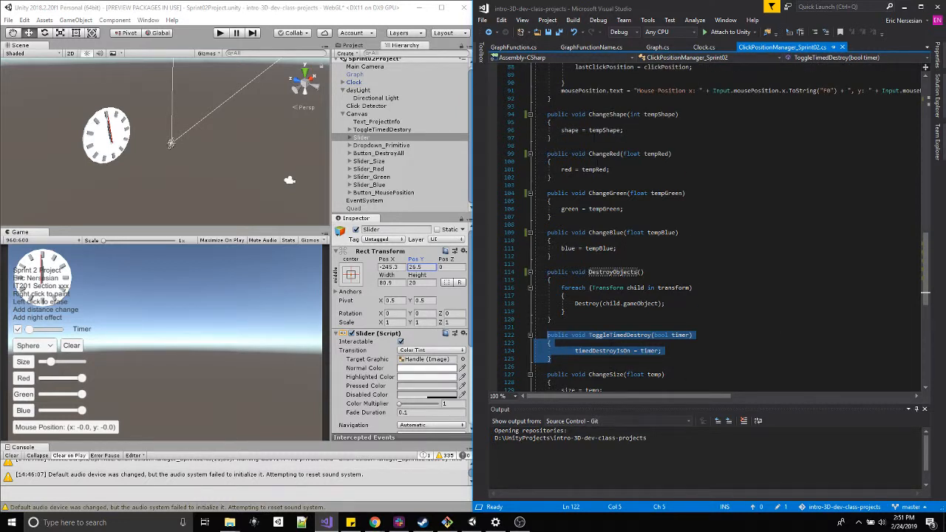
pyautogui.click(605, 154)
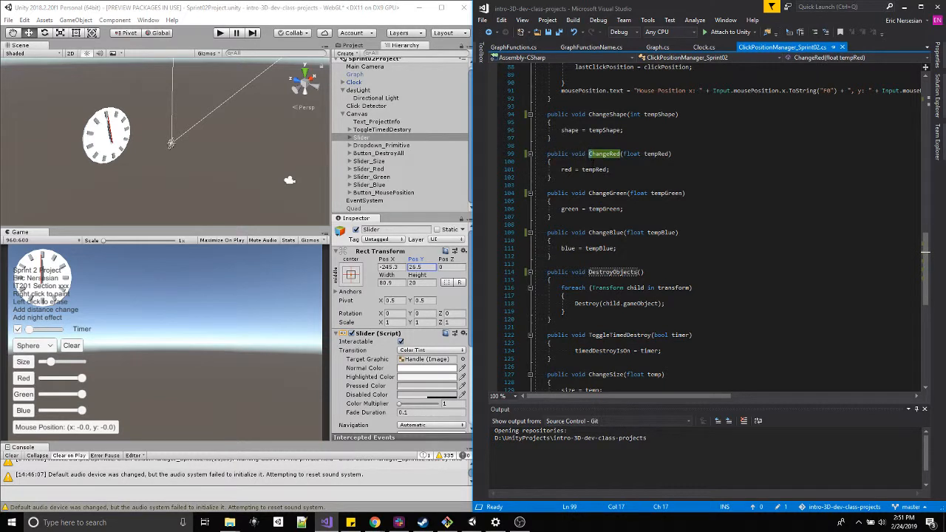
pyautogui.click(610, 169)
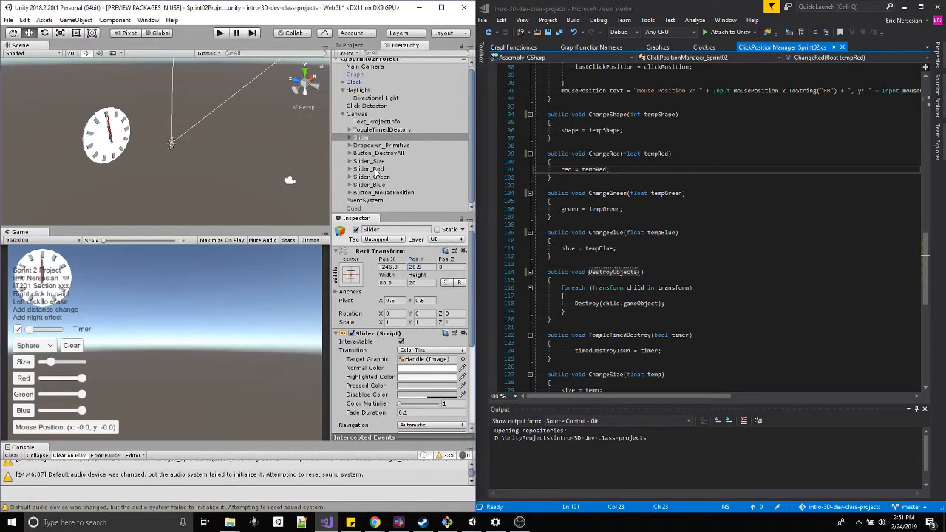
# Set Slider_Red's On Value Changed to call ChangeRed, then select Slider_Green
pyautogui.click(368, 169)
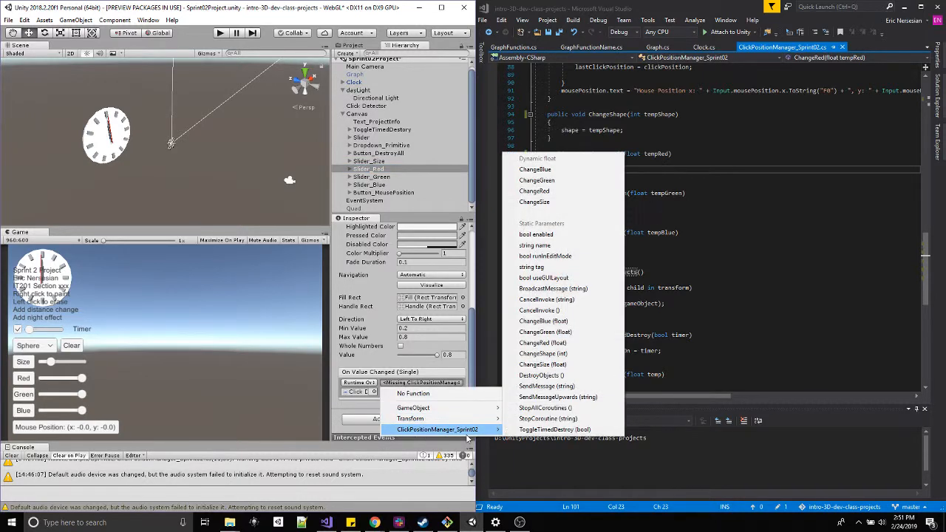
pyautogui.moveTo(577, 246)
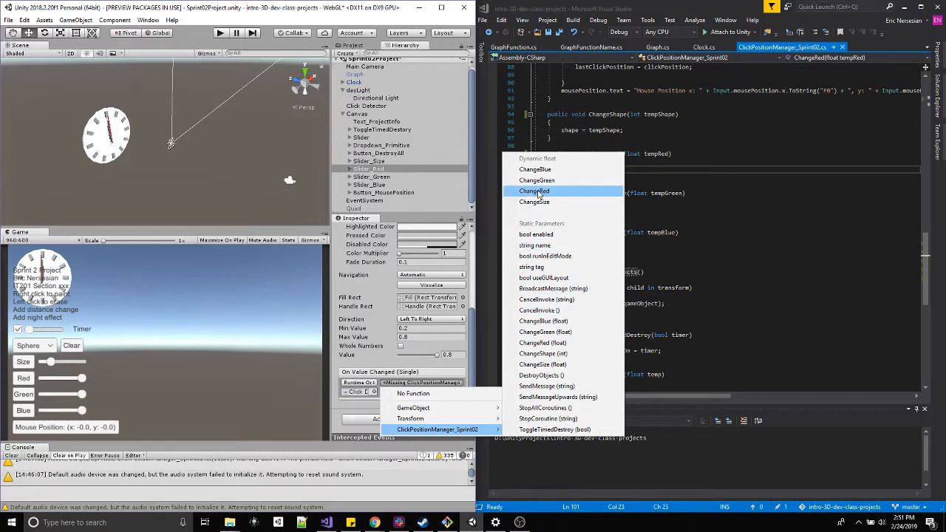
pyautogui.click(534, 191)
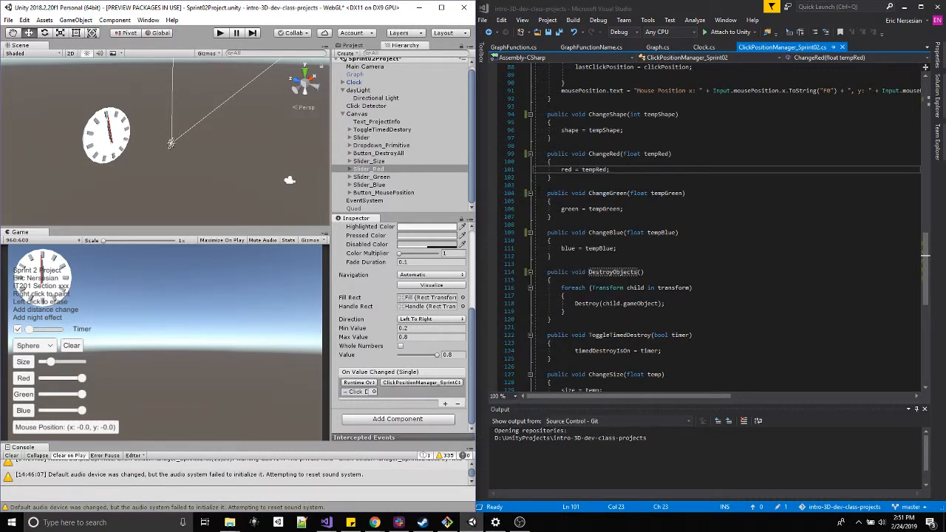
pyautogui.click(421, 383)
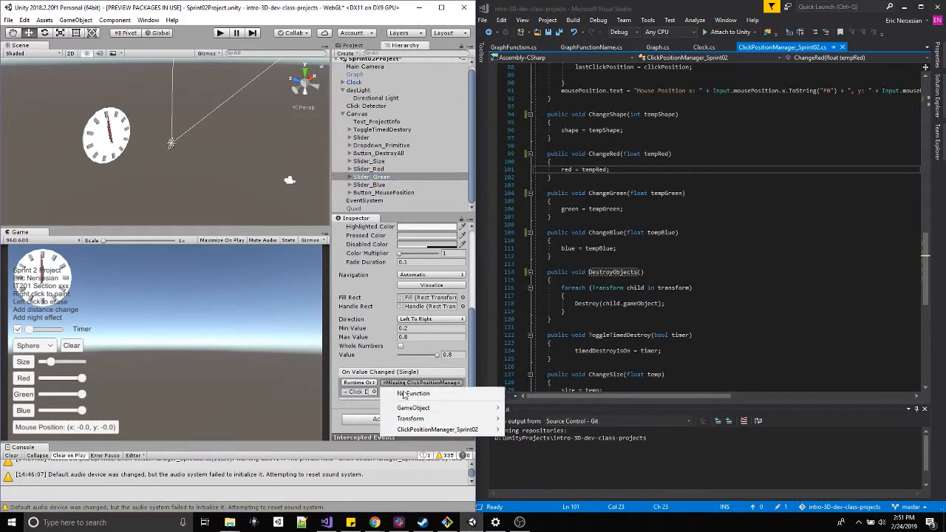
pyautogui.click(437, 430)
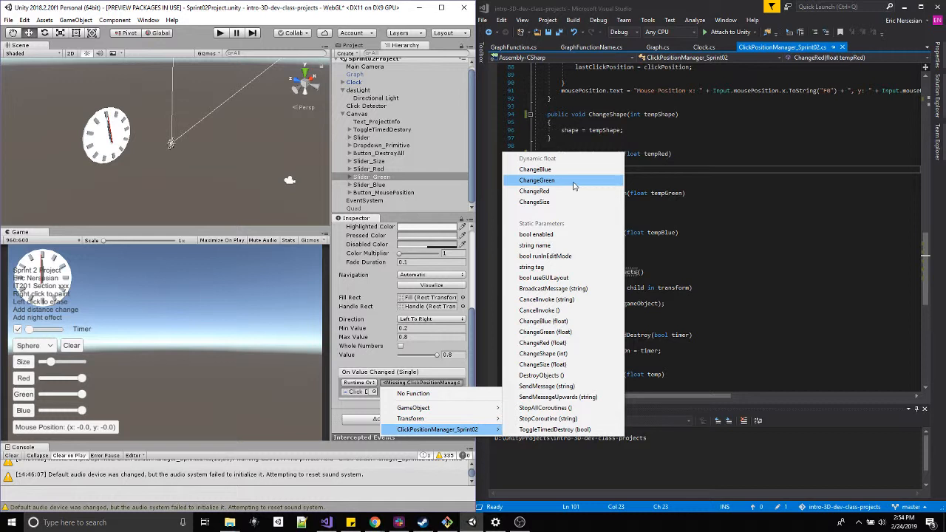
pyautogui.moveTo(557, 187)
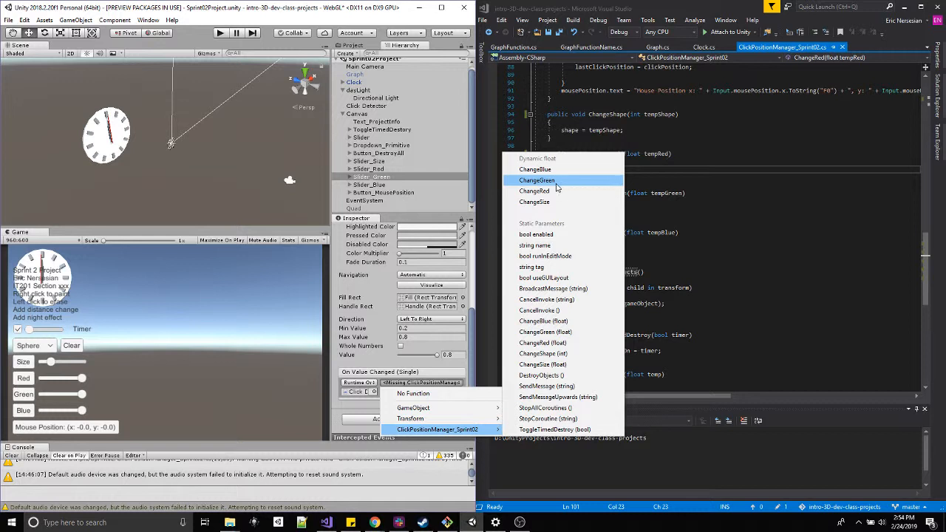
# Hook Slider_Green to ChangeGreen and Button_DestroyAll's On Click to DestroyObjects
pyautogui.click(534, 191)
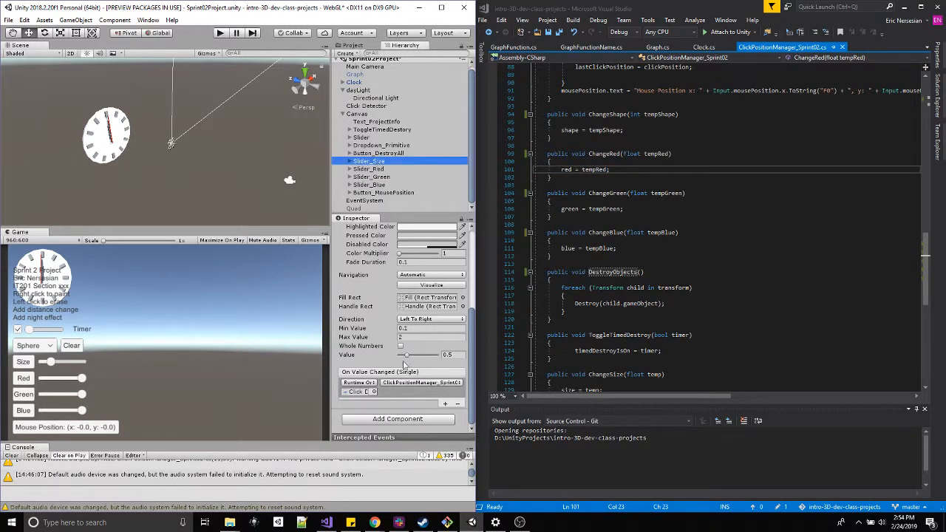
pyautogui.click(437, 429)
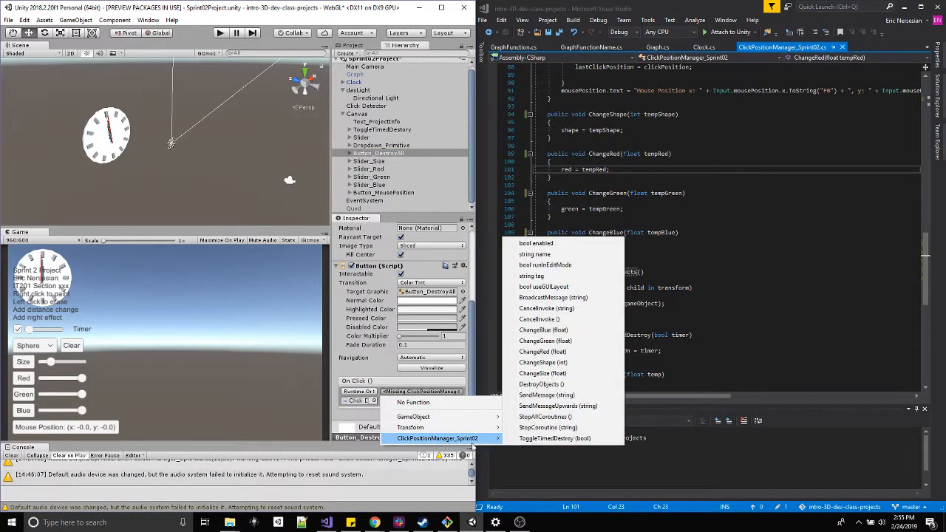
pyautogui.moveTo(536, 243)
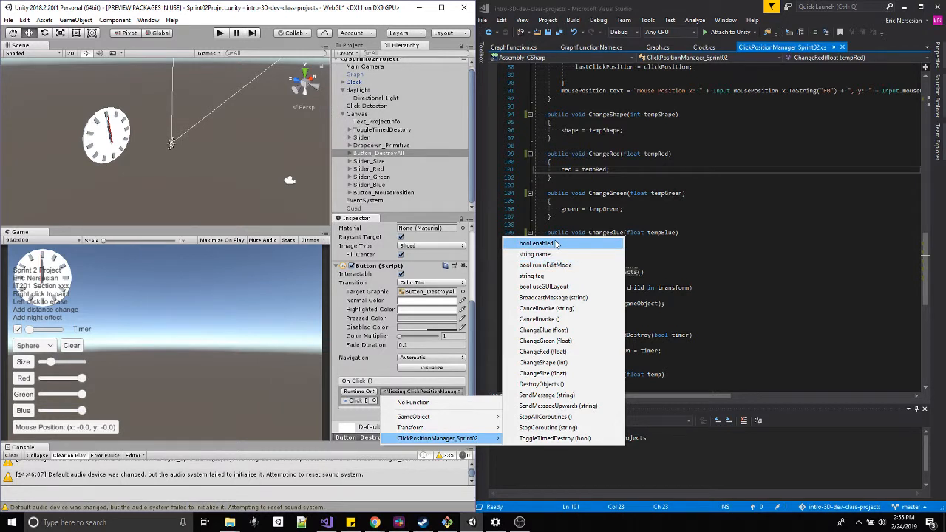
pyautogui.moveTo(554, 439)
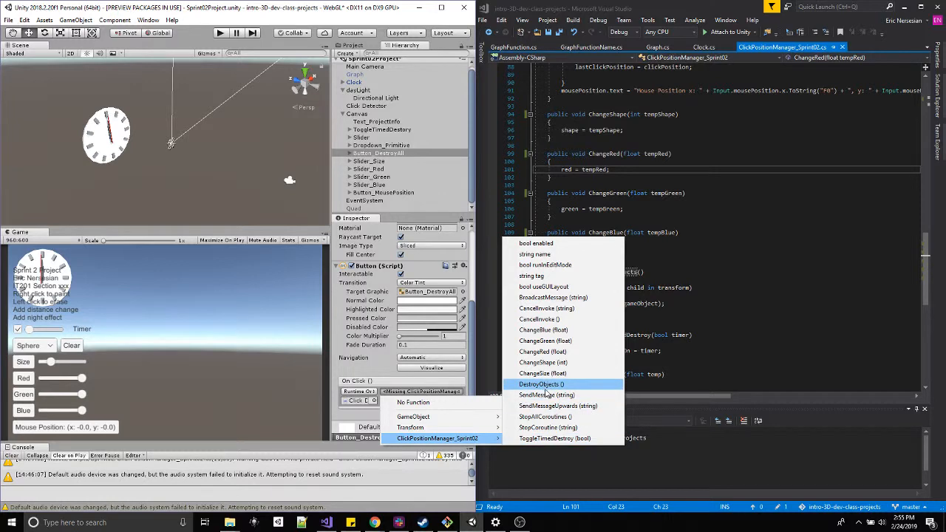
pyautogui.click(541, 383)
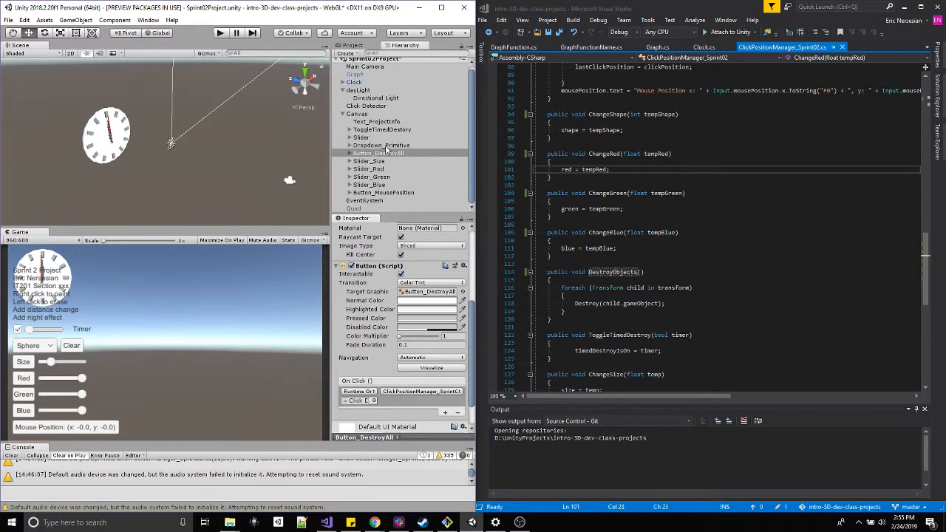
# Inspect Dropdown_Primitive, the timer Slider and ToggleTimedDestroy, then close Unity
pyautogui.click(382, 145)
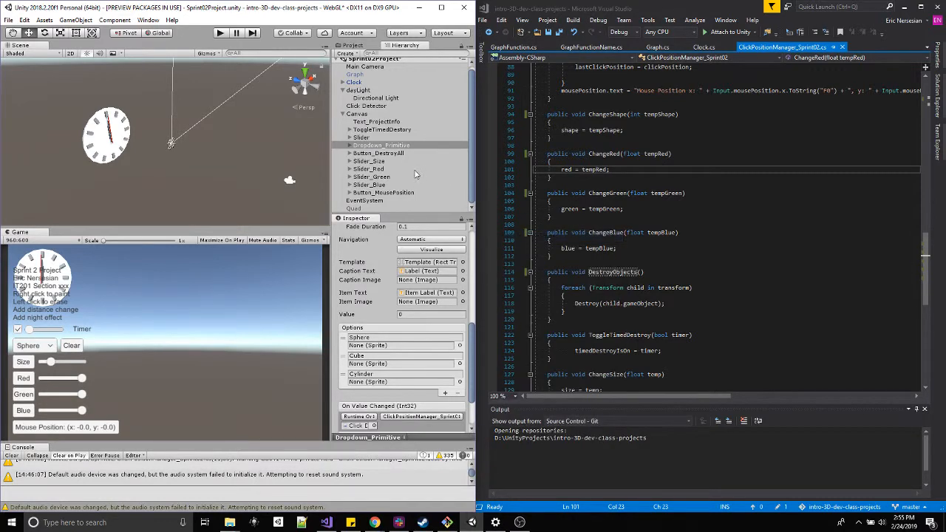
pyautogui.click(361, 138)
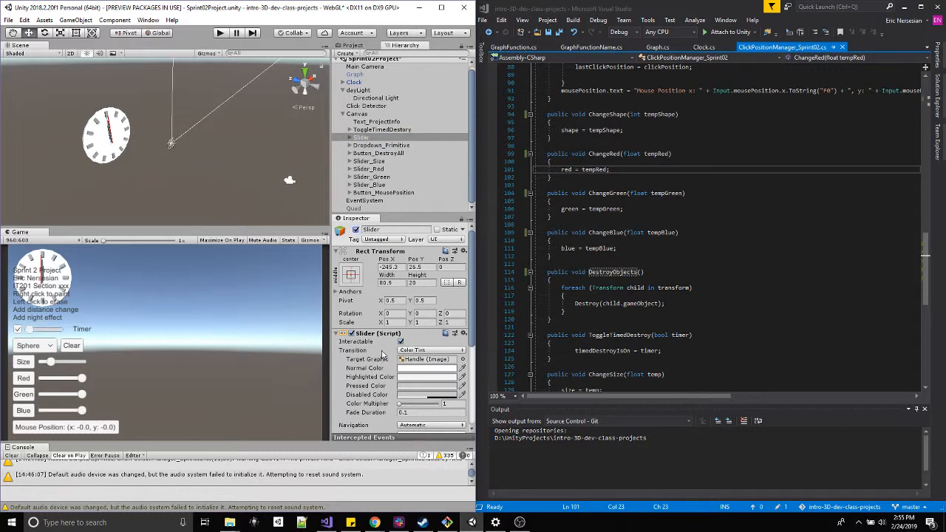
pyautogui.click(382, 129)
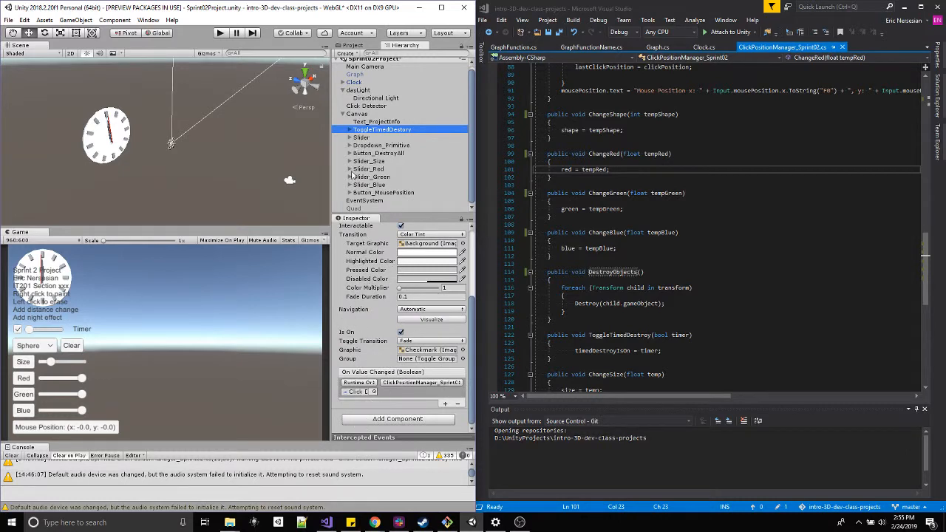
pyautogui.click(382, 130)
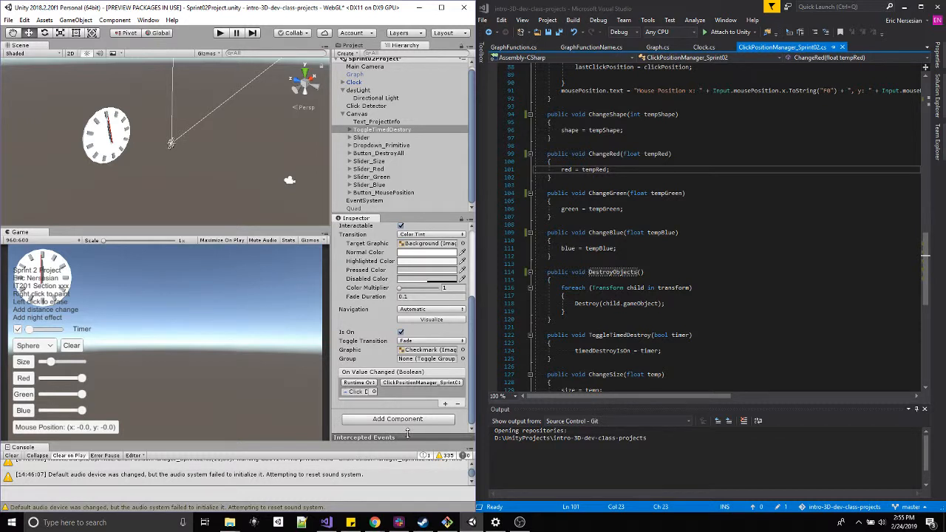
pyautogui.moveTo(412, 407)
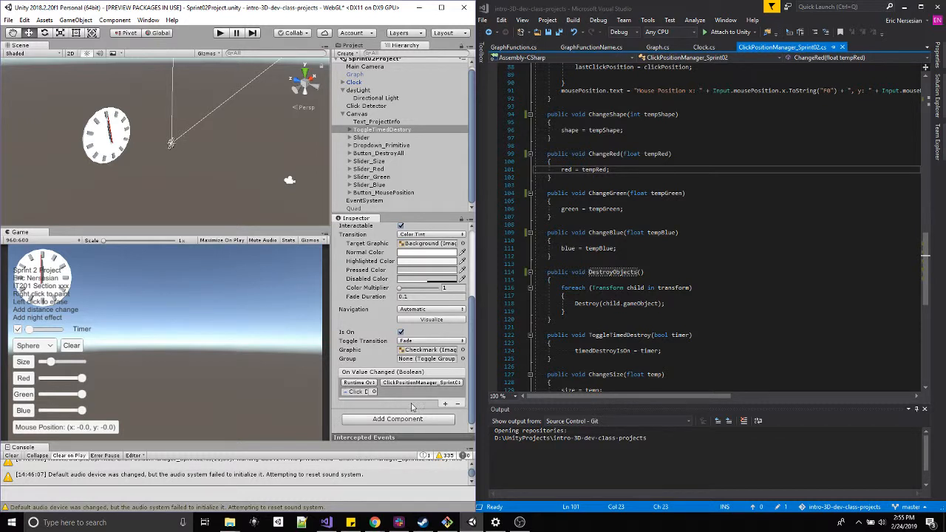
pyautogui.click(11, 20)
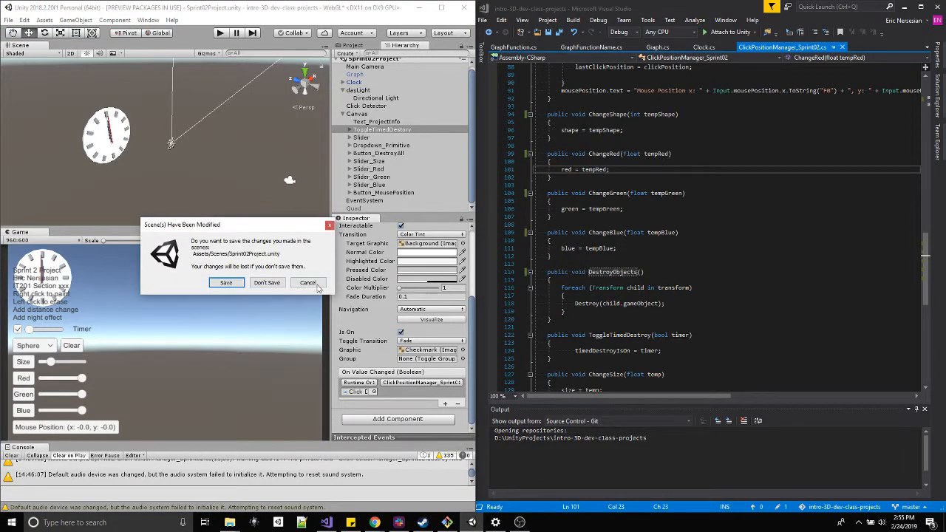
# Cancel the save-changes prompt and scroll down the Visual Studio script
pyautogui.click(307, 283)
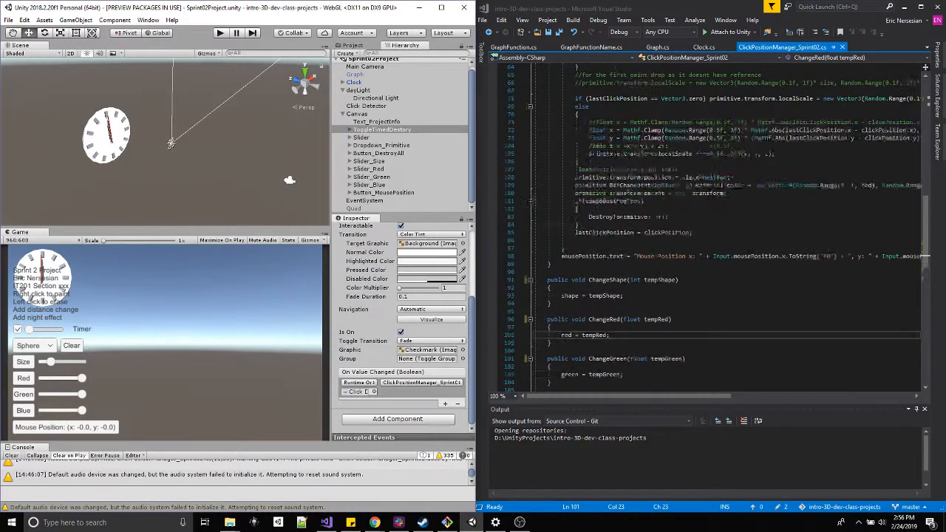
pyautogui.scroll(-3)
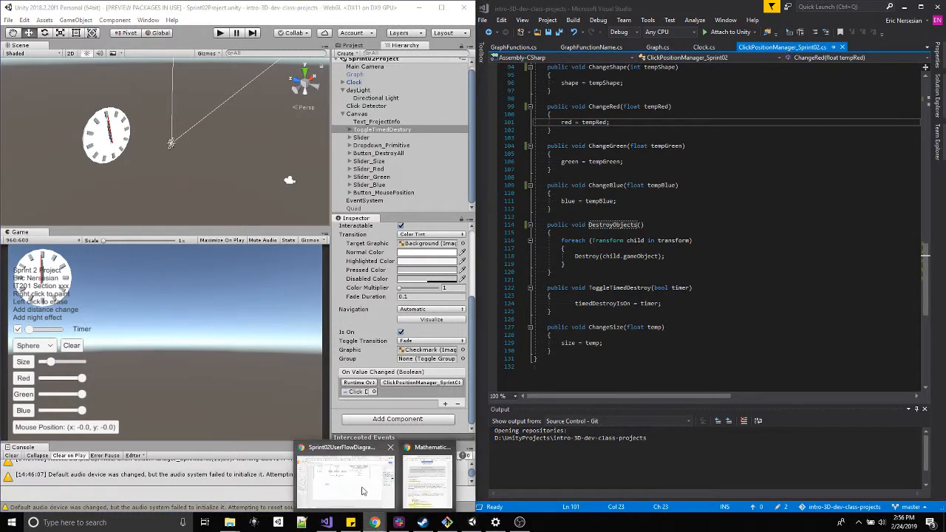
# Return to the Sprint02 user flow diagram in the Chrome window
pyautogui.click(343, 480)
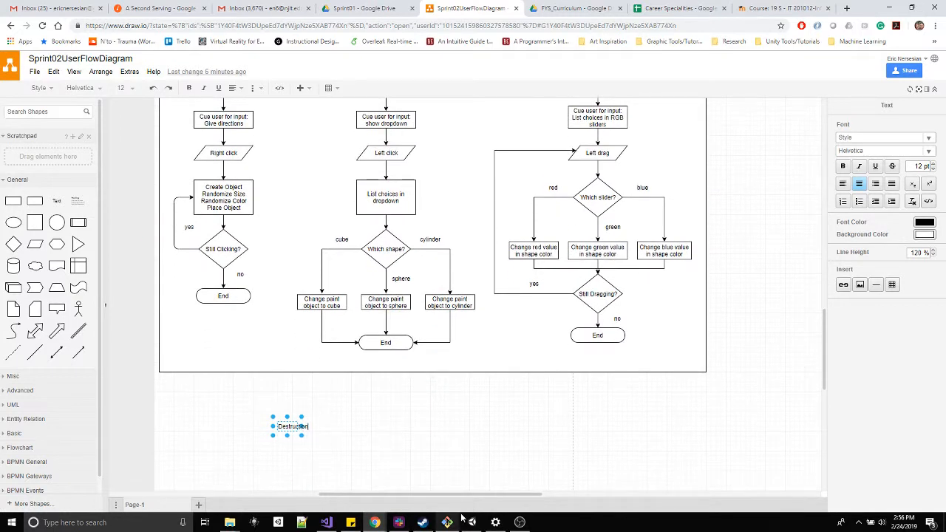
pyautogui.moveTo(307, 482)
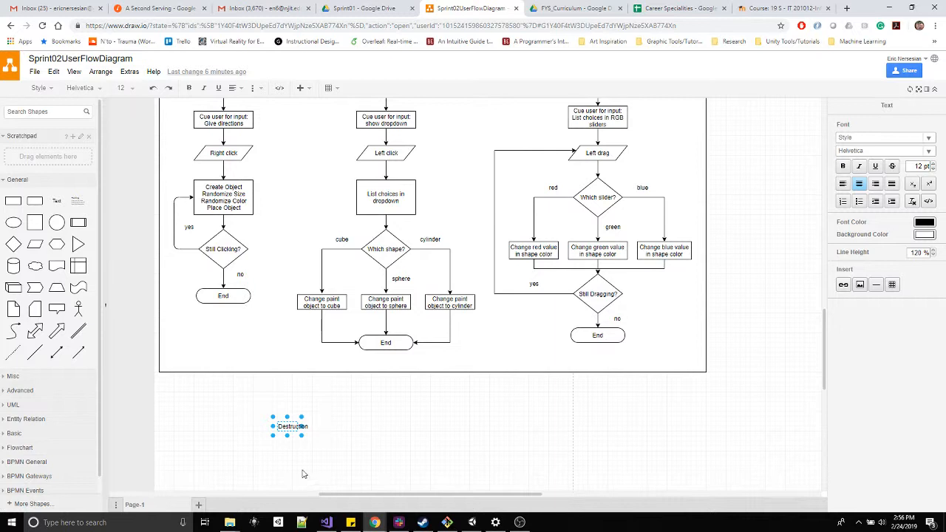
pyautogui.moveTo(499, 504)
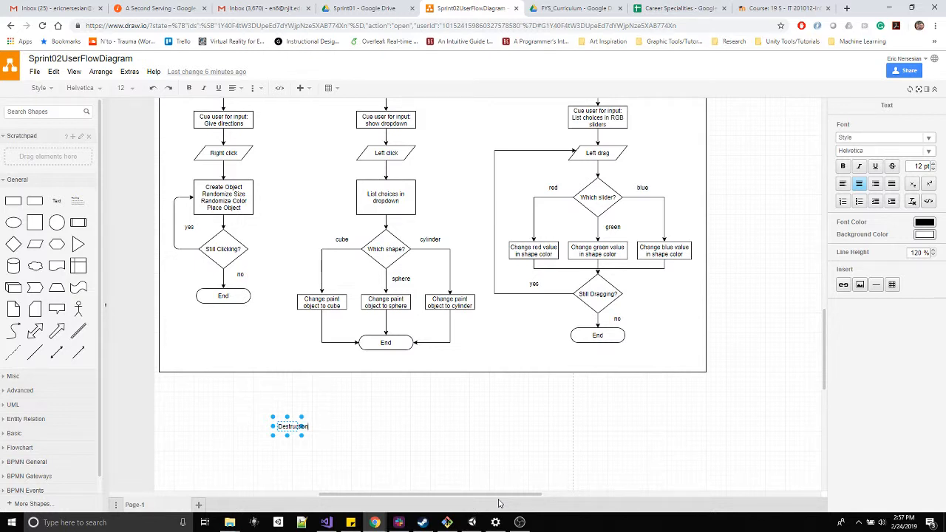
pyautogui.moveTo(491, 474)
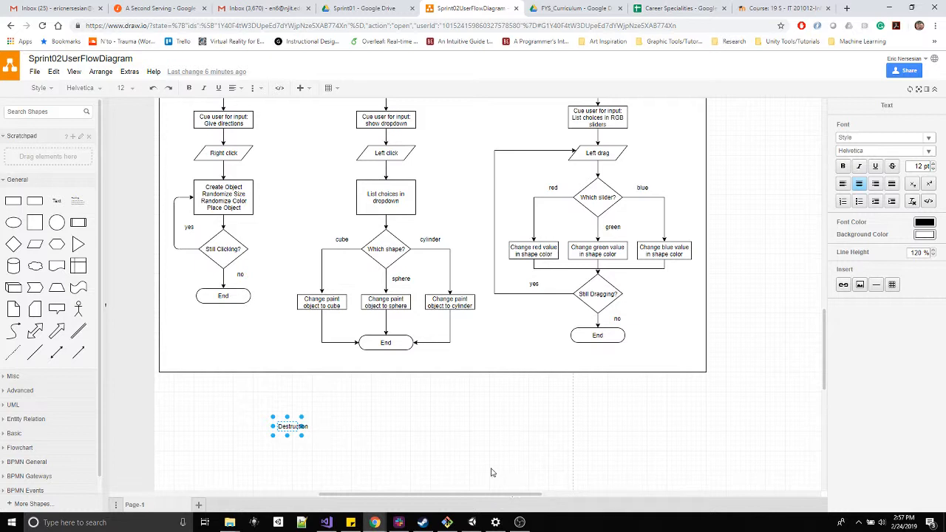
pyautogui.moveTo(492, 472)
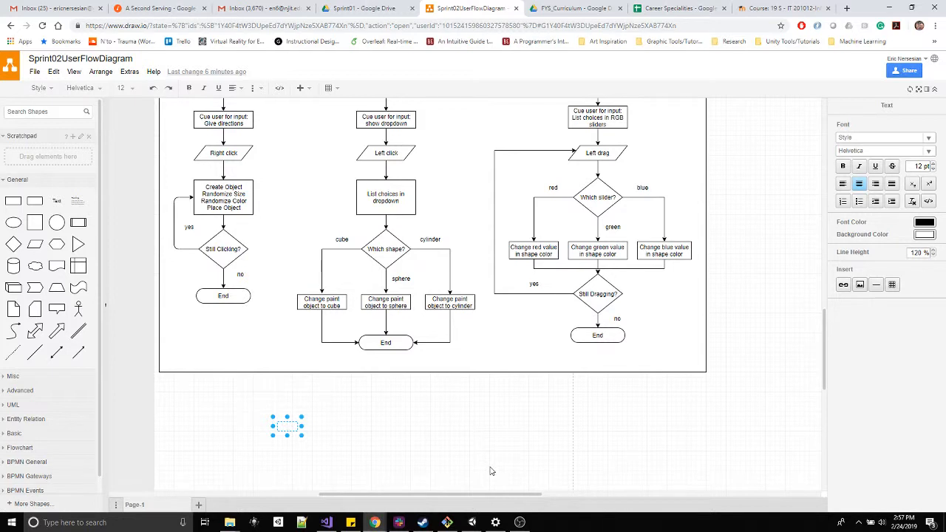
# Type the label text 'Paint Object Clearing Functionality' below the flowcharts
pyautogui.write('c')
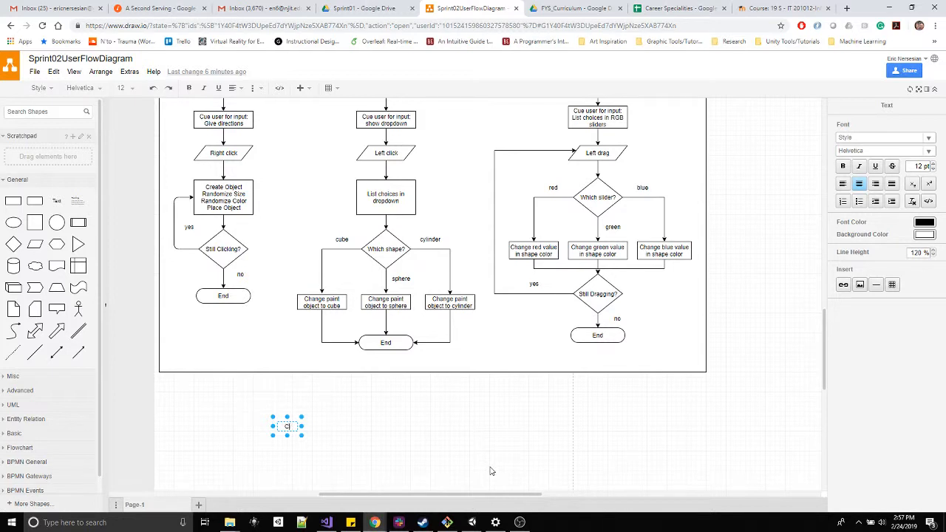
pyautogui.write('lear')
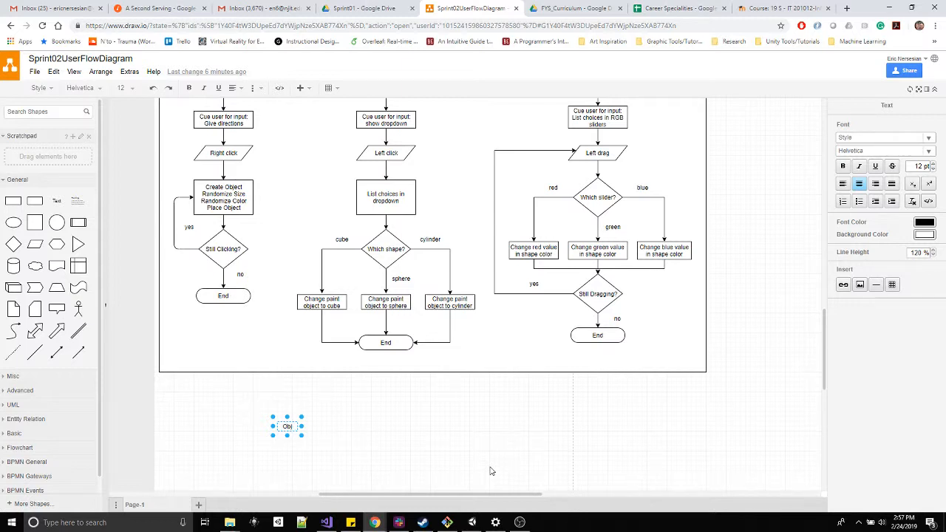
pyautogui.write('Paint')
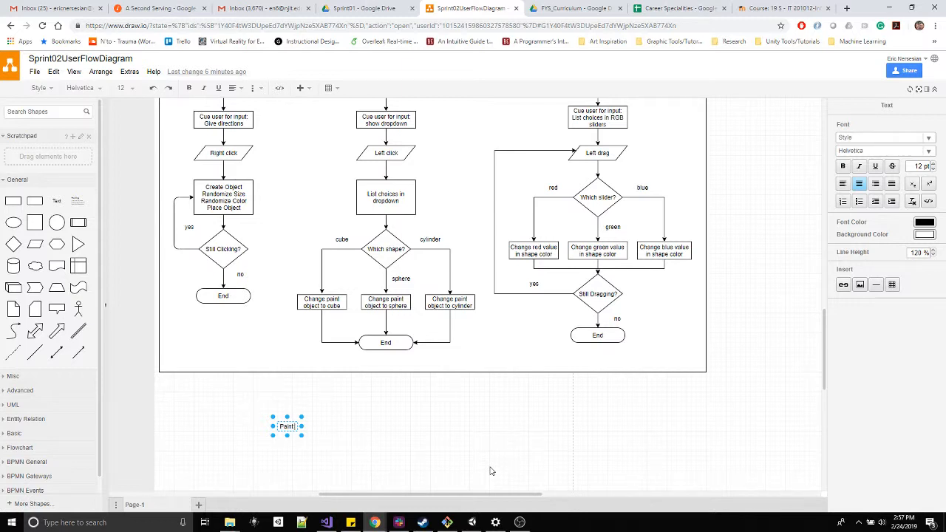
pyautogui.write('Object Clearing Functionality')
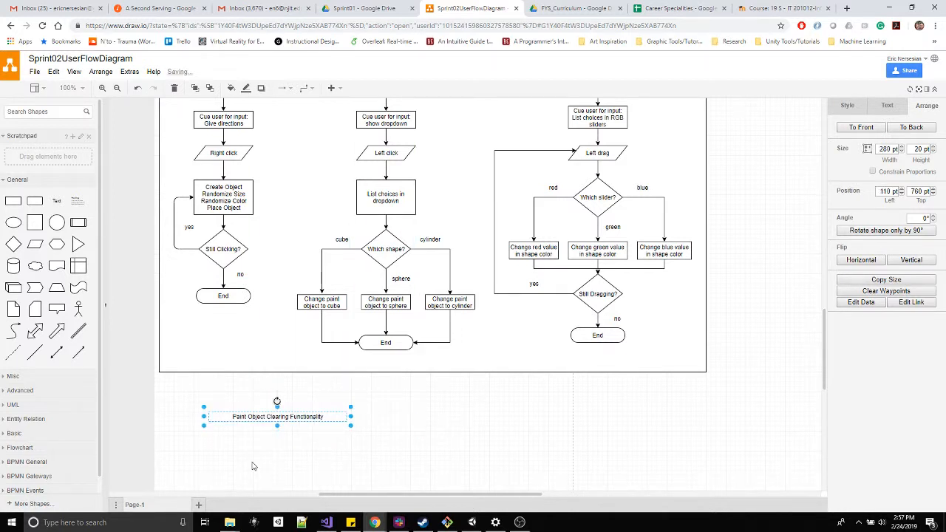
pyautogui.moveTo(279, 435)
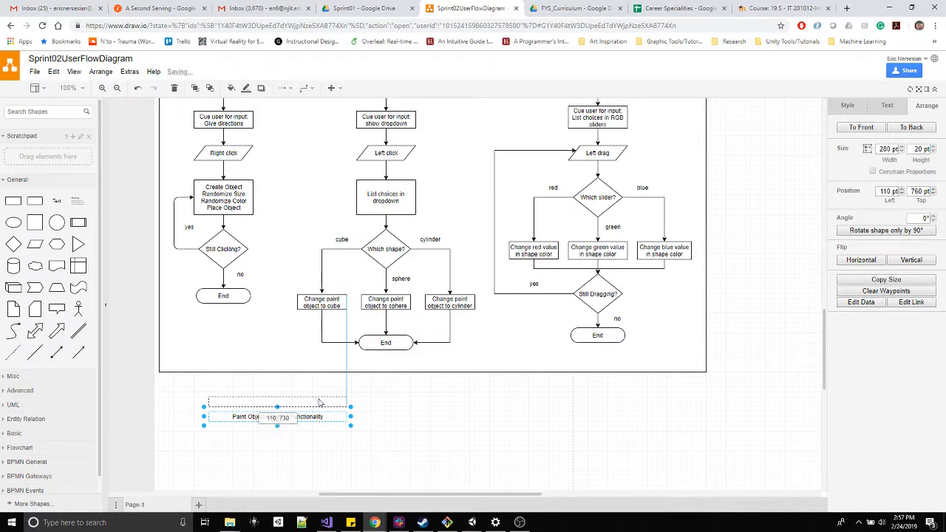
# Add a 'Sprint 2 User Flows' text title above the Paint Object Clearing Functionality label
pyautogui.moveTo(277, 410); pyautogui.dragTo(410, 441)
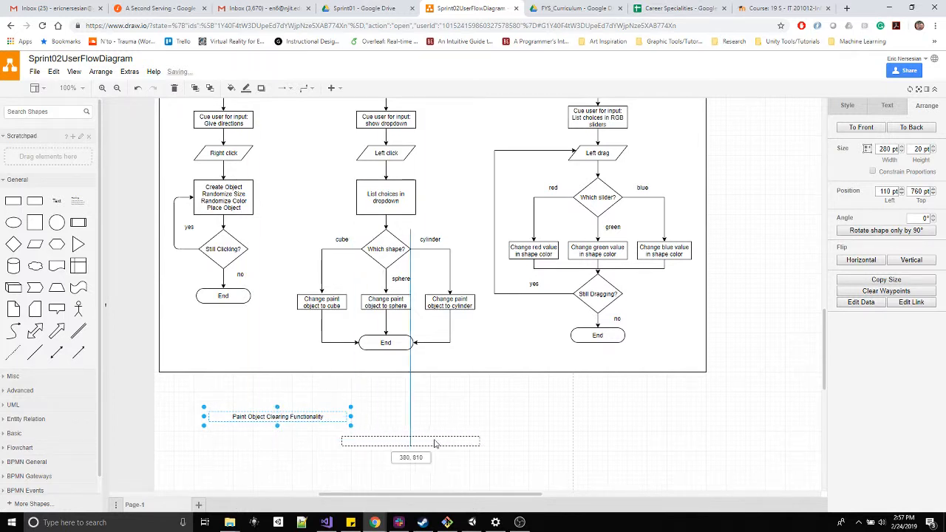
pyautogui.moveTo(277, 417); pyautogui.dragTo(299, 441)
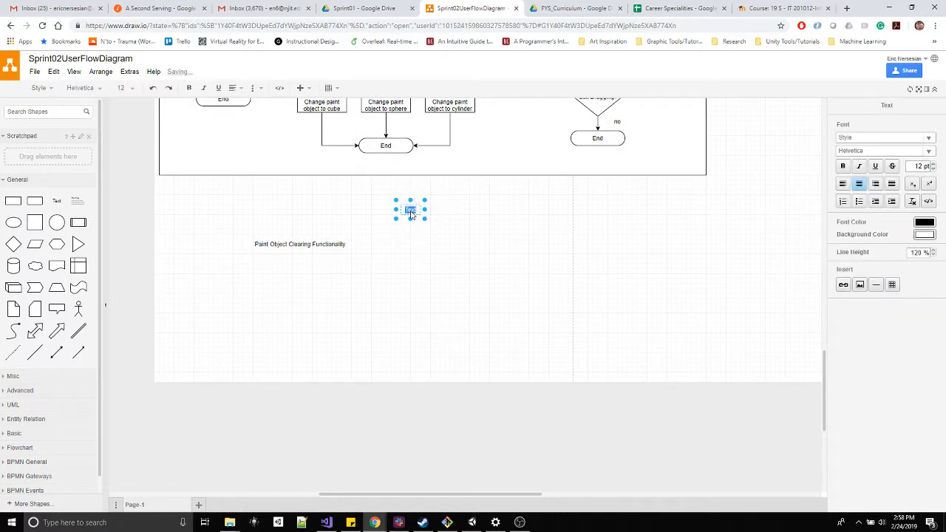
pyautogui.write('Sprint 2 User')
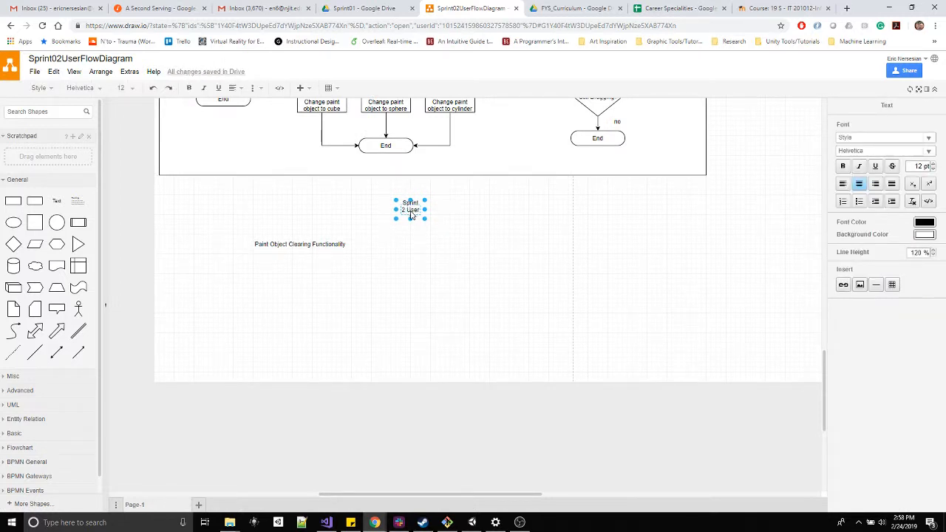
pyautogui.write('Flows')
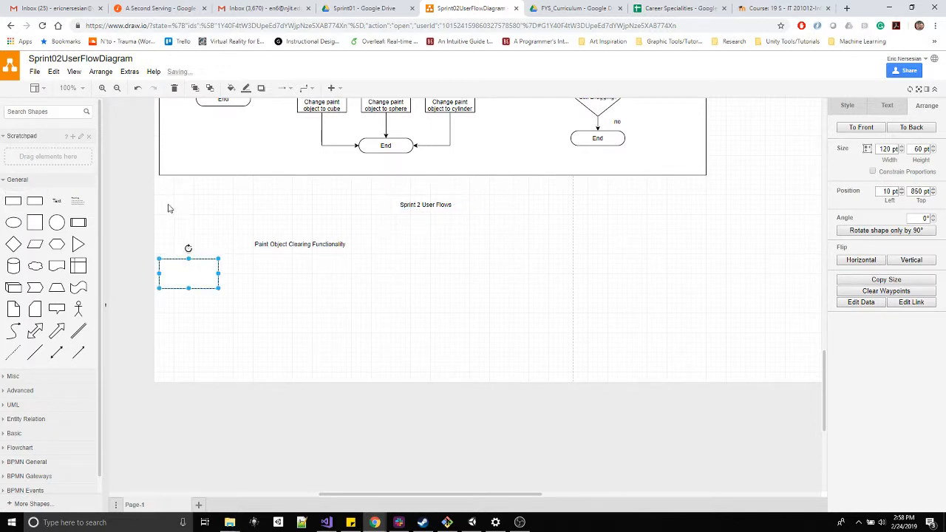
# Enlarge the rectangle into a large panel and put the heading atop a tall column box
pyautogui.moveTo(218, 289); pyautogui.dragTo(715, 191)
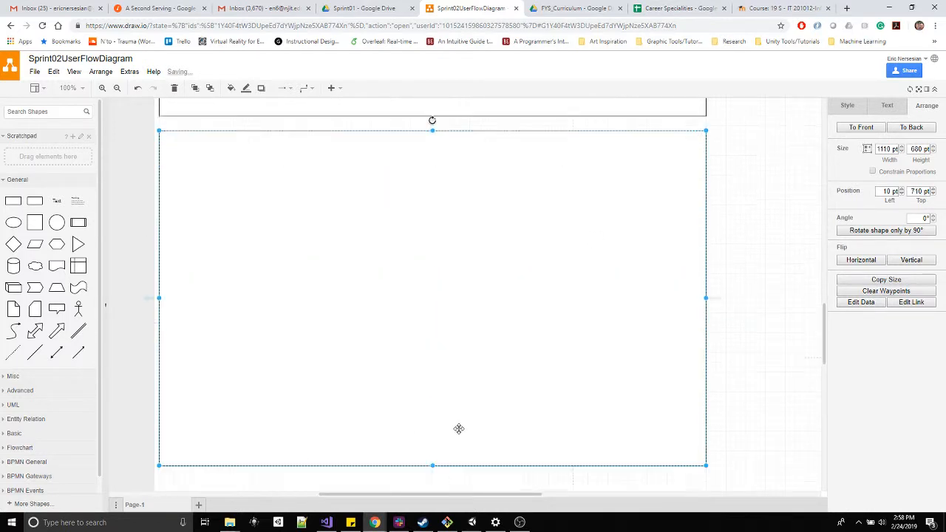
pyautogui.scroll(-3)
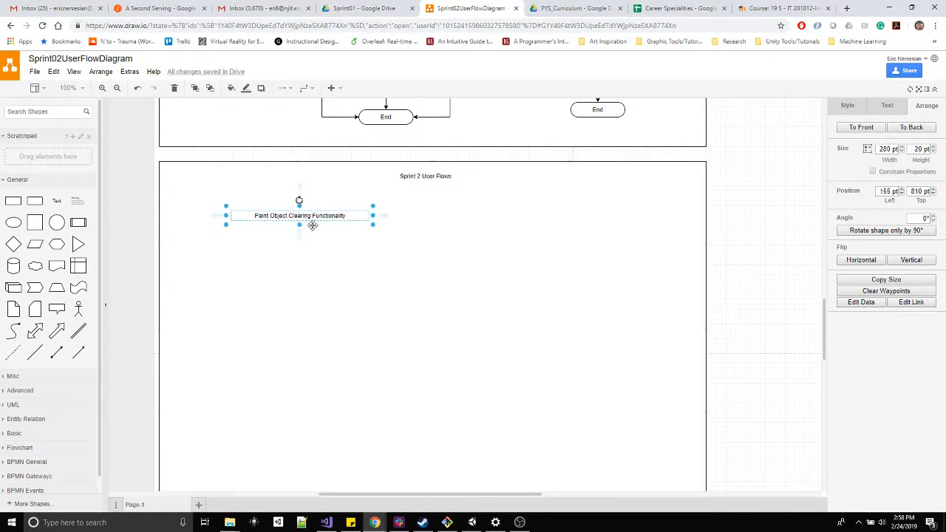
pyautogui.moveTo(312, 226); pyautogui.dragTo(286, 231)
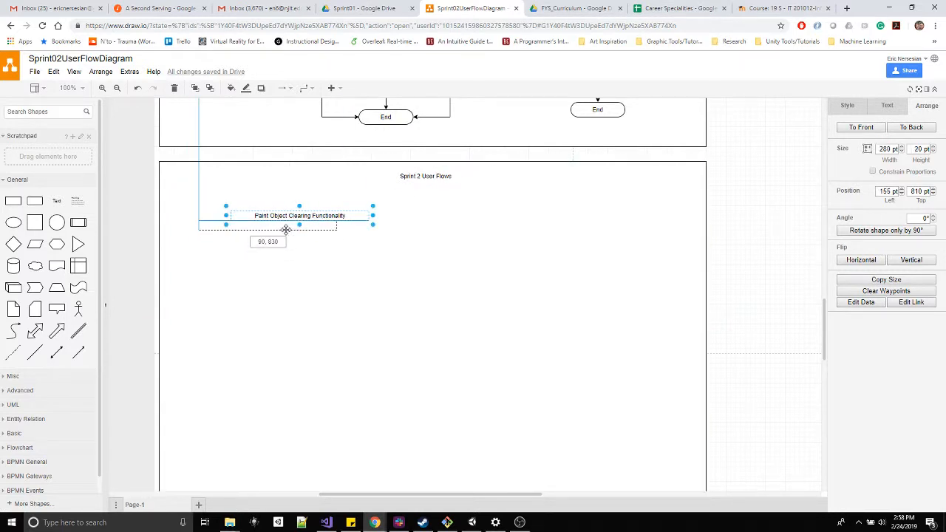
pyautogui.moveTo(300, 215); pyautogui.dragTo(277, 226)
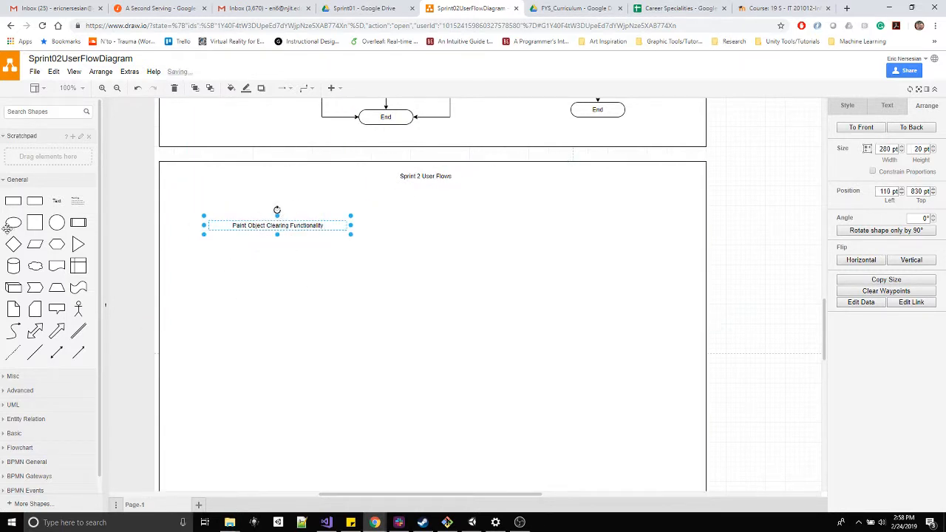
pyautogui.moveTo(13, 201)
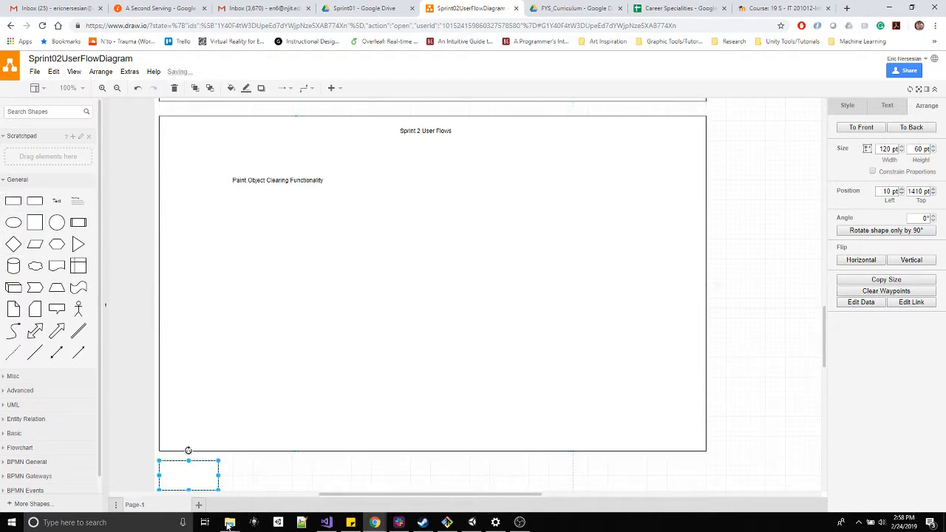
pyautogui.moveTo(188, 477); pyautogui.dragTo(200, 173)
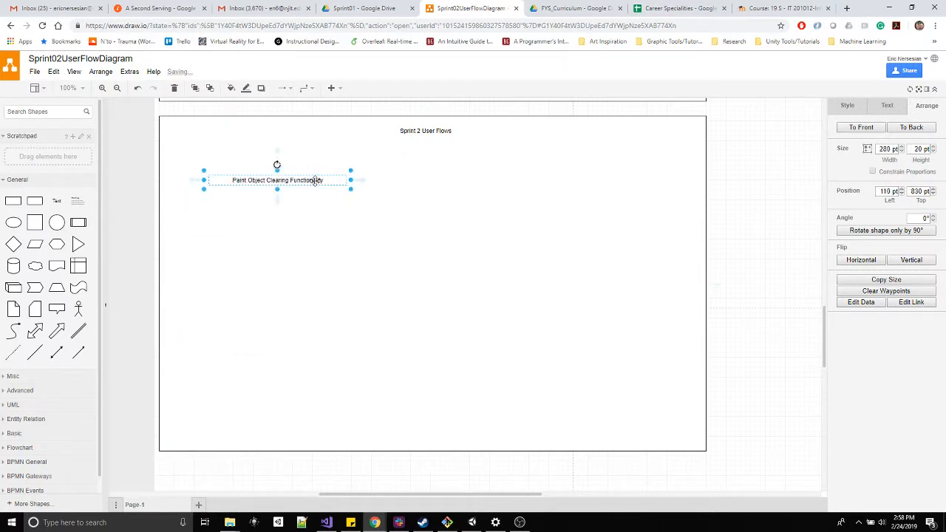
pyautogui.moveTo(277, 179); pyautogui.dragTo(268, 185)
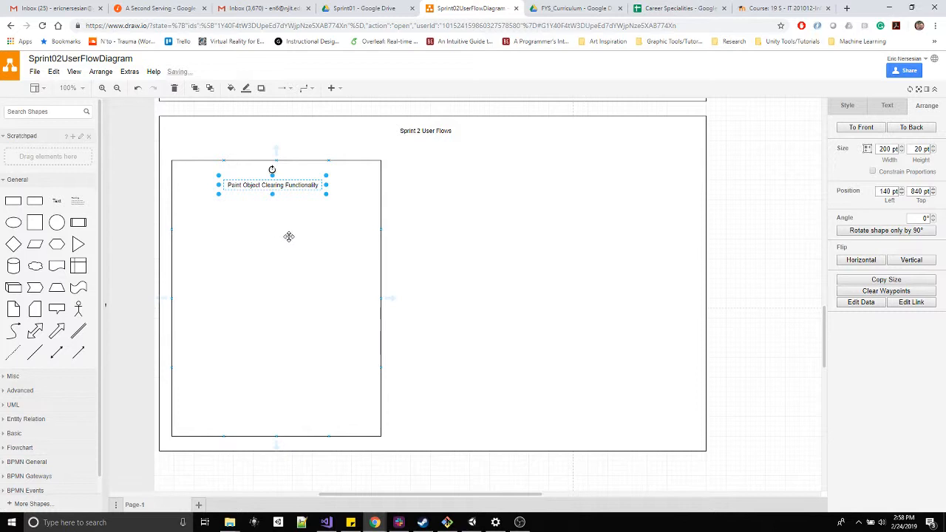
pyautogui.moveTo(284, 231)
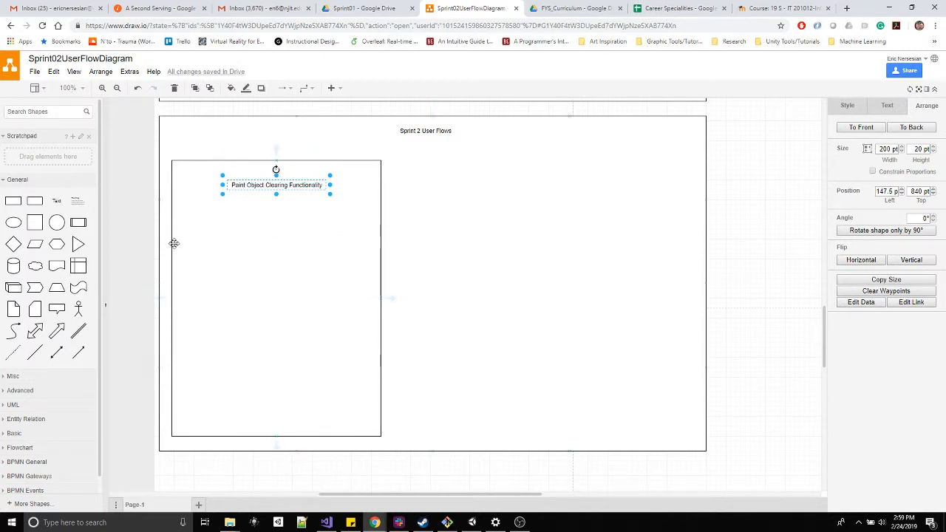
pyautogui.moveTo(358, 313)
pyautogui.write('Ctrl')
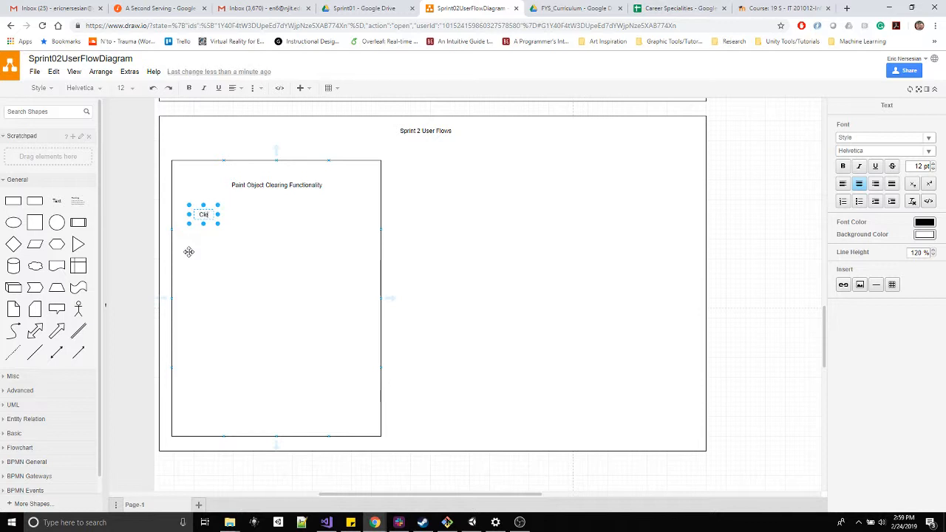
# Add side-by-side sub-headings 'Clear Individual Existing Objects' and 'Clear All Existing Objects'
pyautogui.write('Clear Existing')
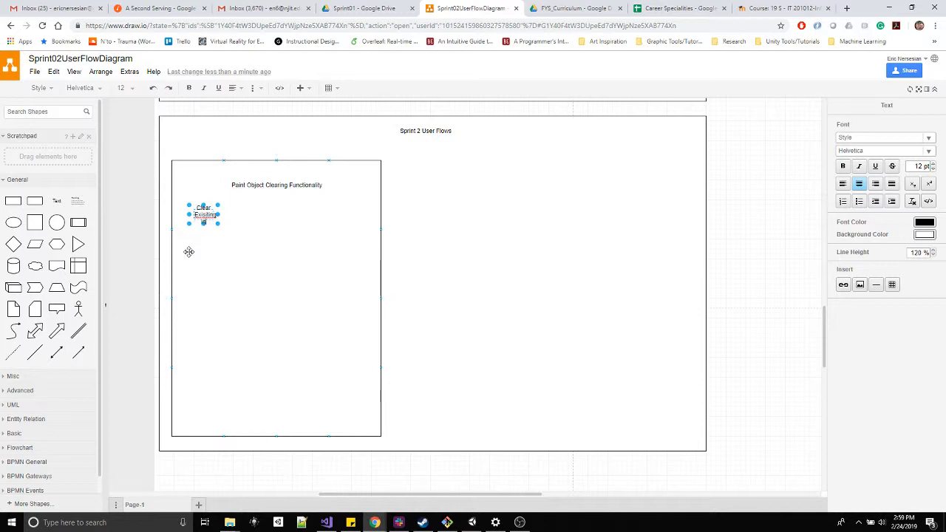
pyautogui.write('Individual Groups')
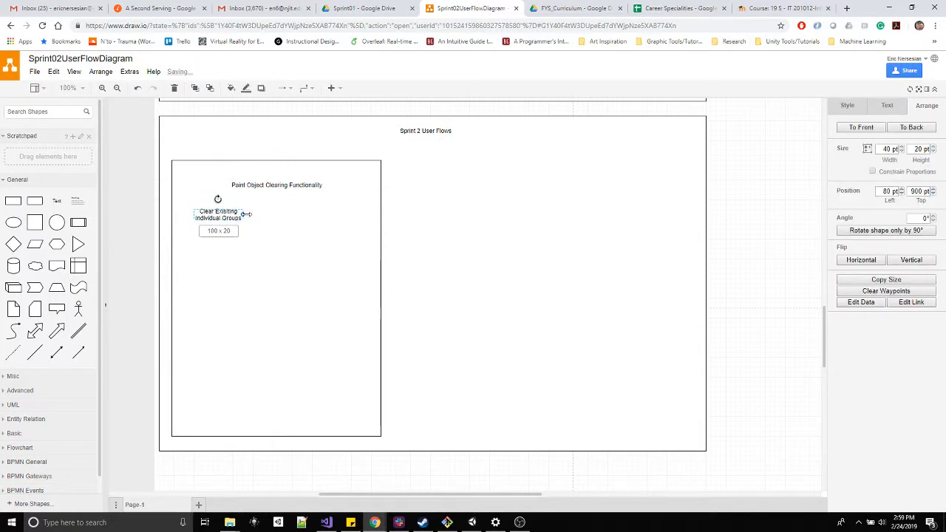
pyautogui.moveTo(244, 215); pyautogui.dragTo(278, 215)
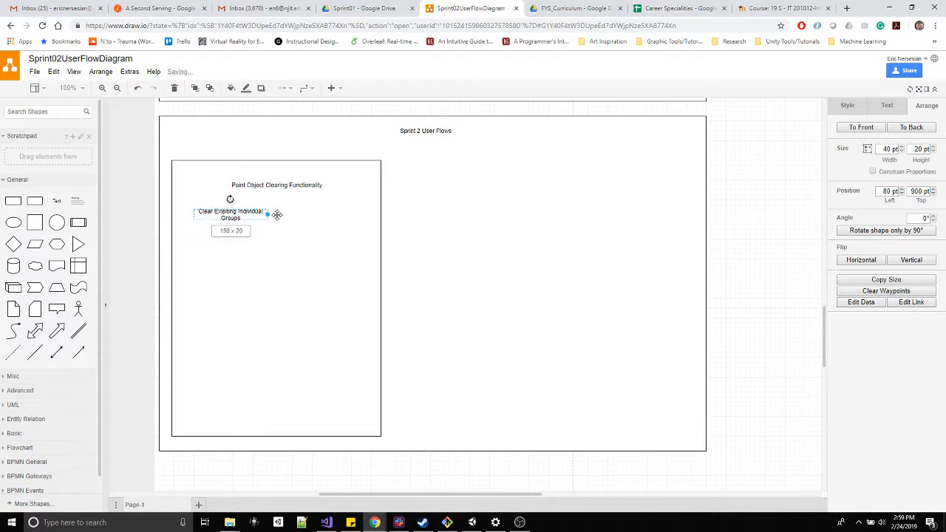
pyautogui.moveTo(267, 215); pyautogui.dragTo(242, 215)
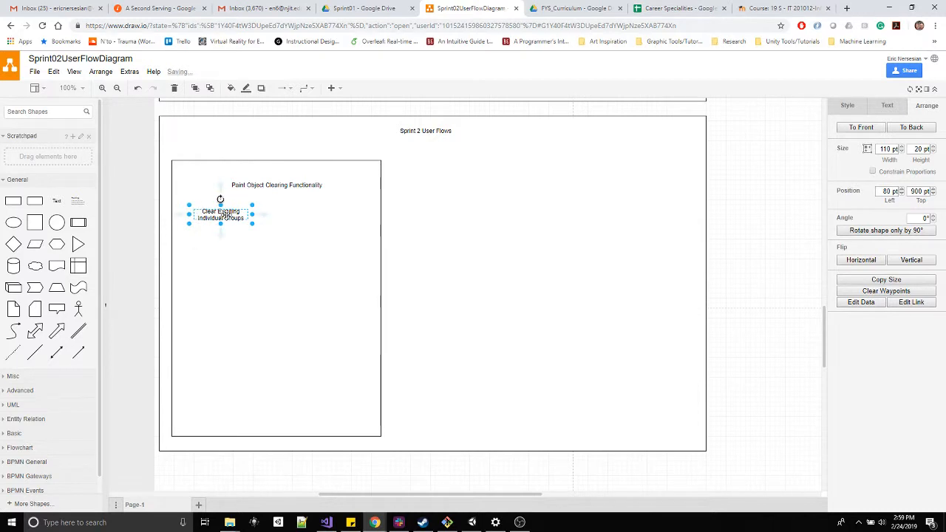
pyautogui.moveTo(221, 214); pyautogui.dragTo(214, 215)
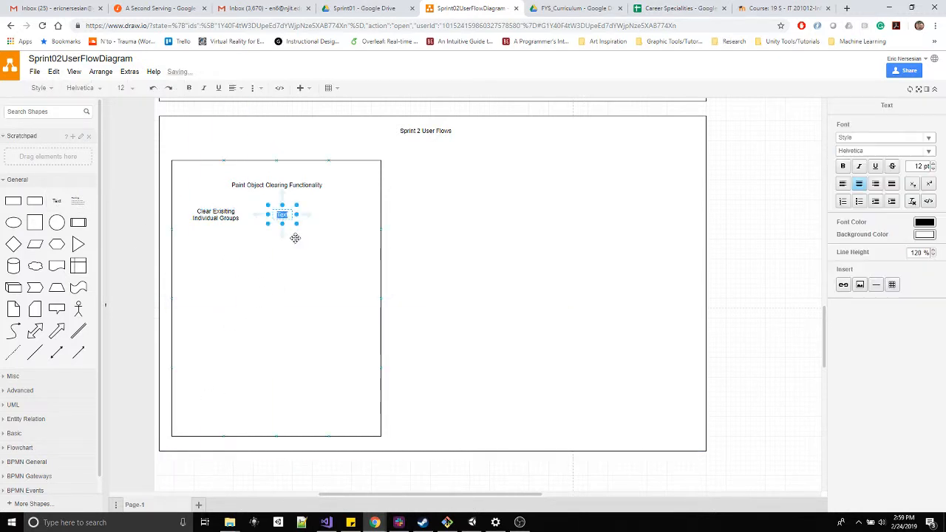
pyautogui.write('Clear E')
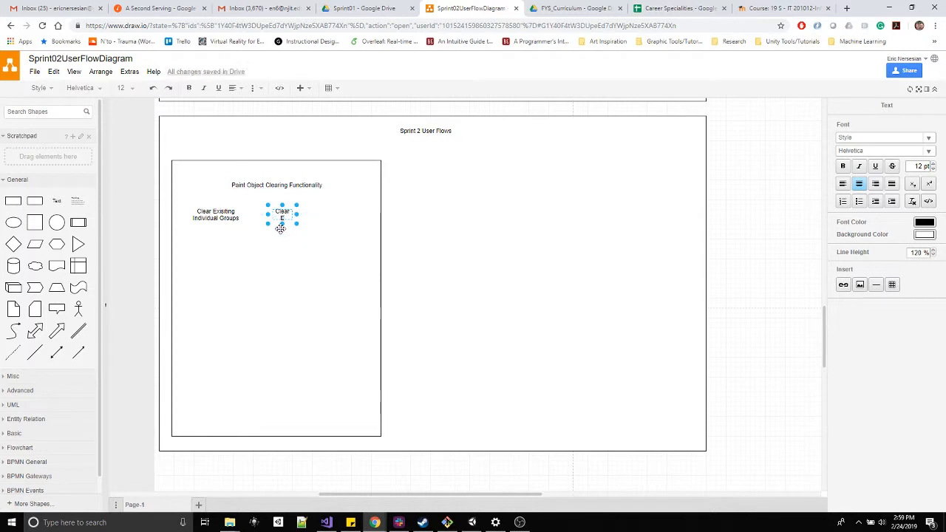
pyautogui.write('All Exising Objects')
pyautogui.click(216, 214)
pyautogui.write('Existing Objects')
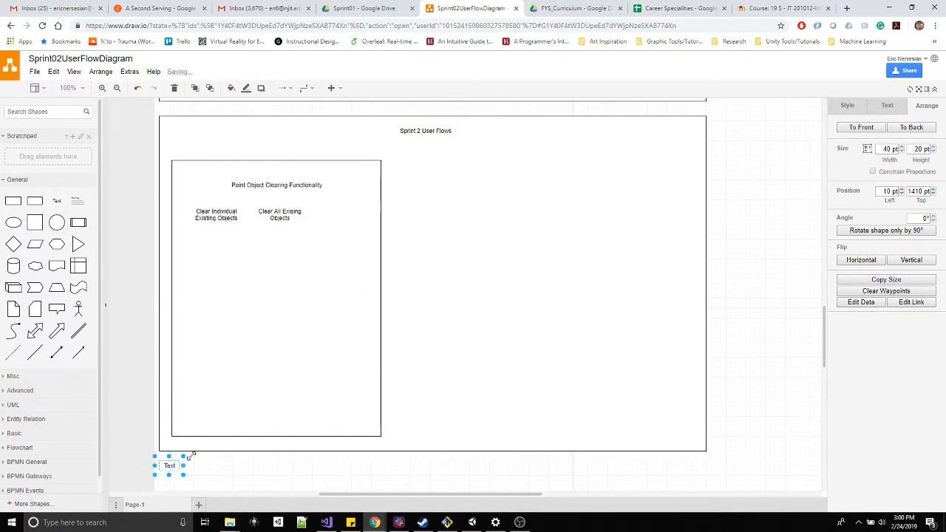
# Move the new text box beside the second sub-heading and retitle it 'Enable/Disable Timed Clear'
pyautogui.moveTo(170, 466); pyautogui.dragTo(335, 215)
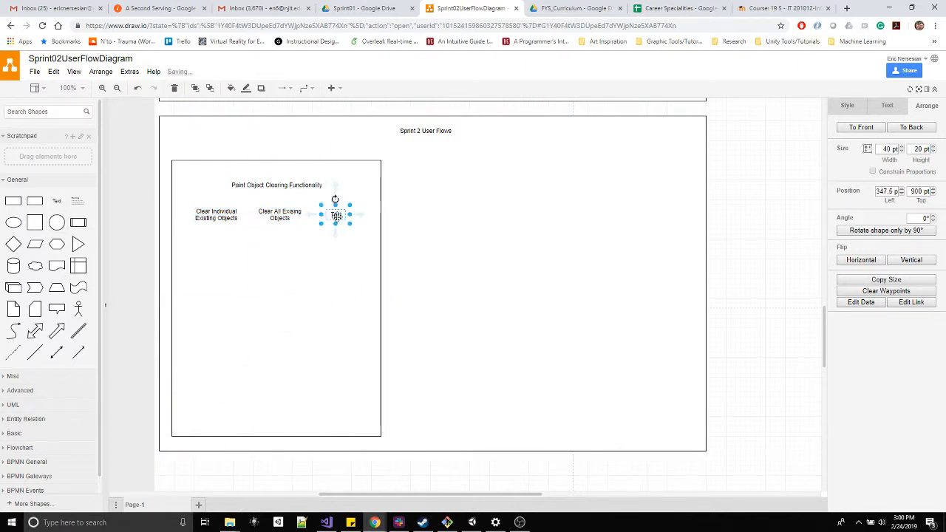
pyautogui.doubleClick(335, 215)
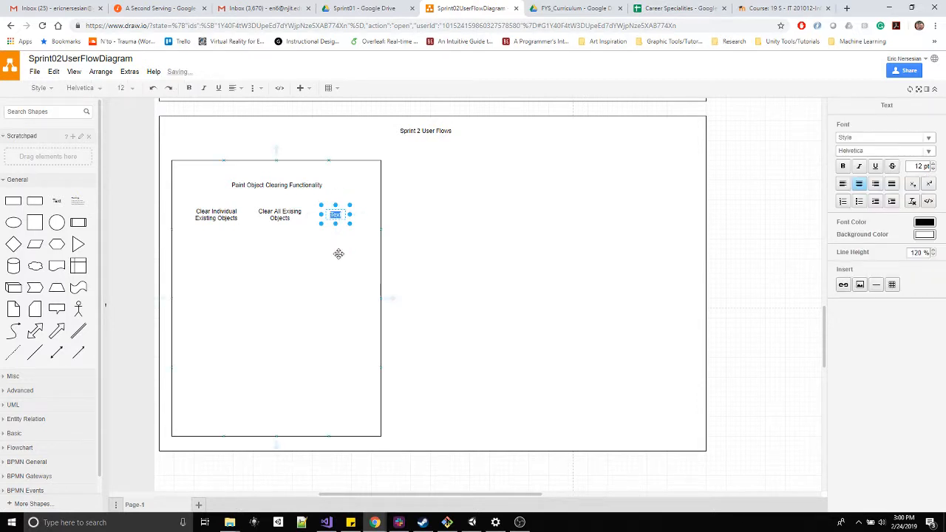
pyautogui.moveTo(378, 269)
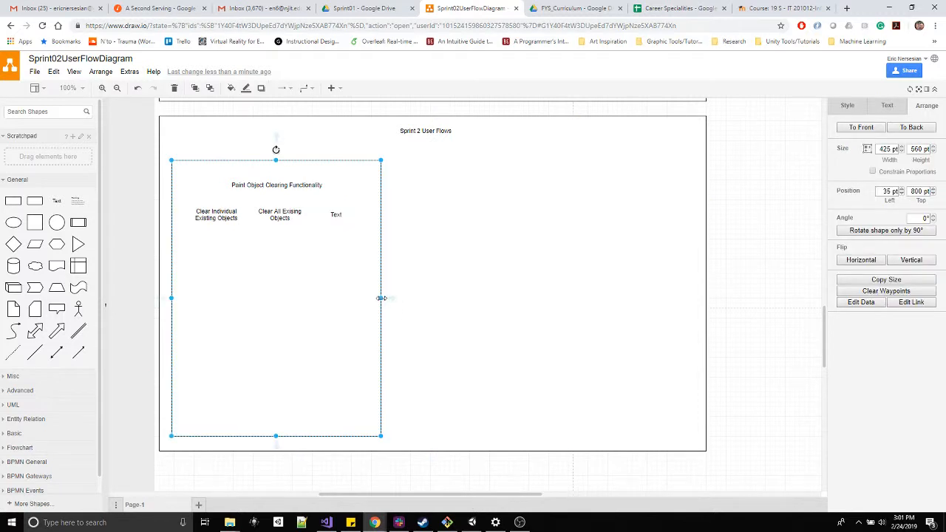
pyautogui.doubleClick(336, 215)
pyautogui.write('Enable')
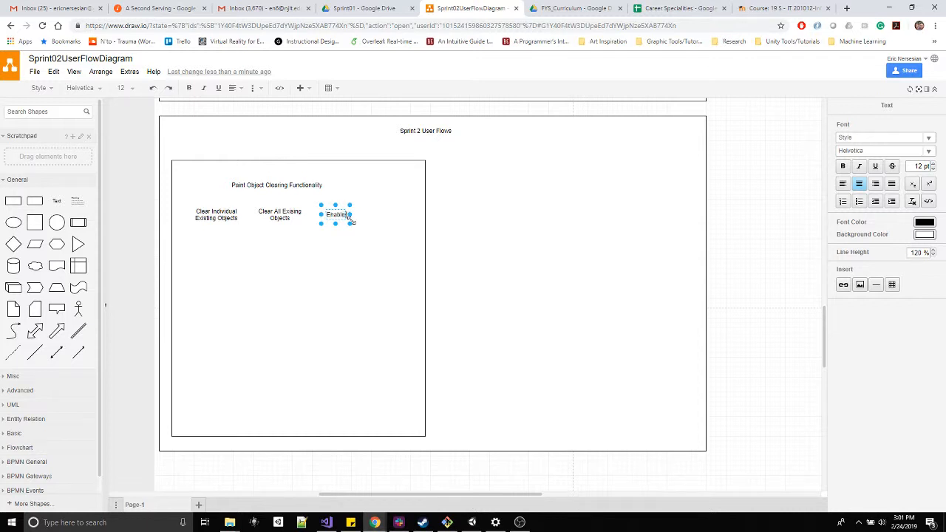
pyautogui.write('/Disable')
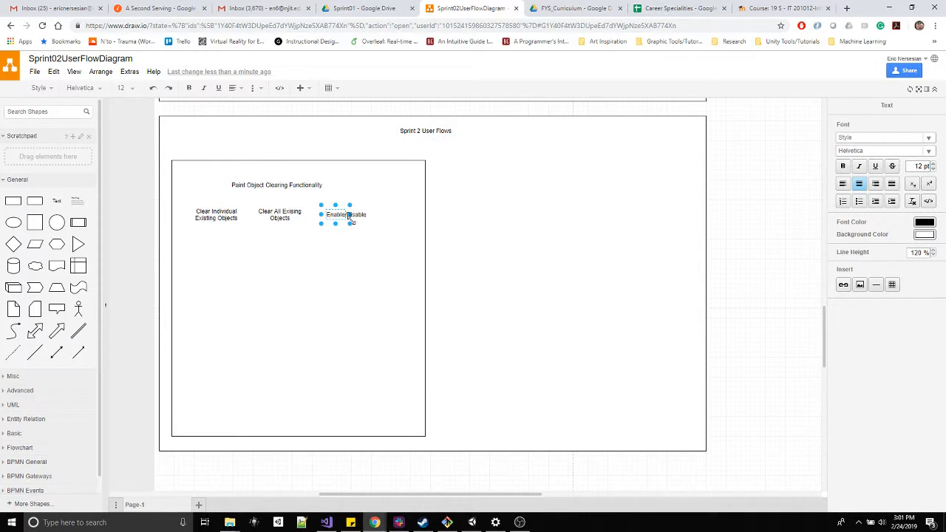
pyautogui.write('Time')
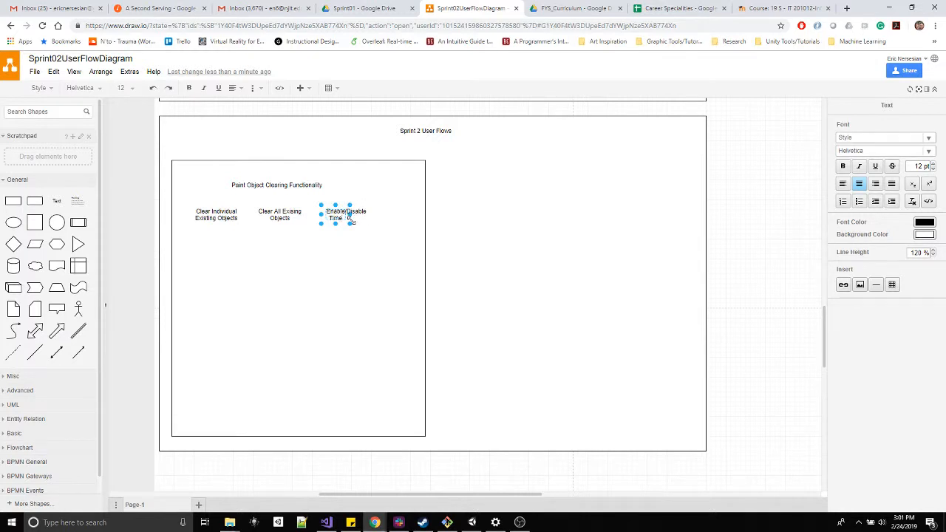
pyautogui.write('Clear')
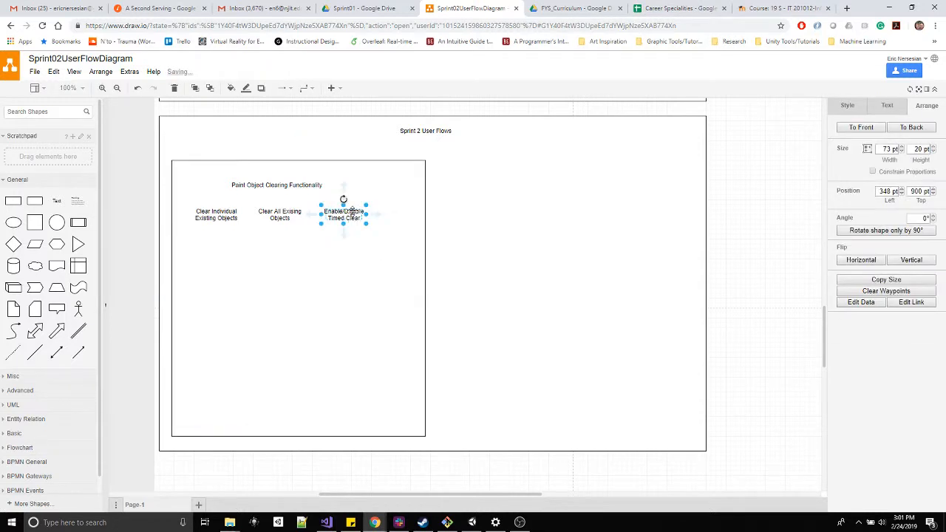
pyautogui.doubleClick(343, 215)
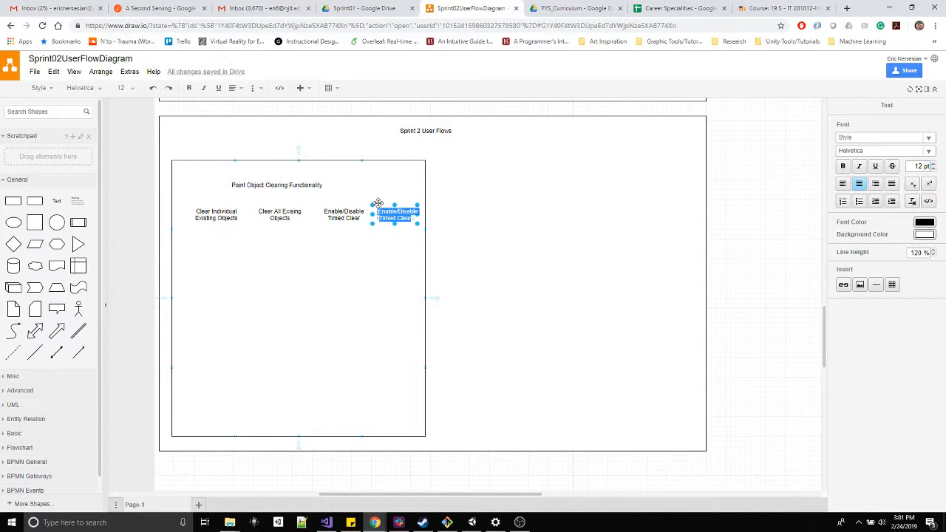
pyautogui.moveTo(402, 198)
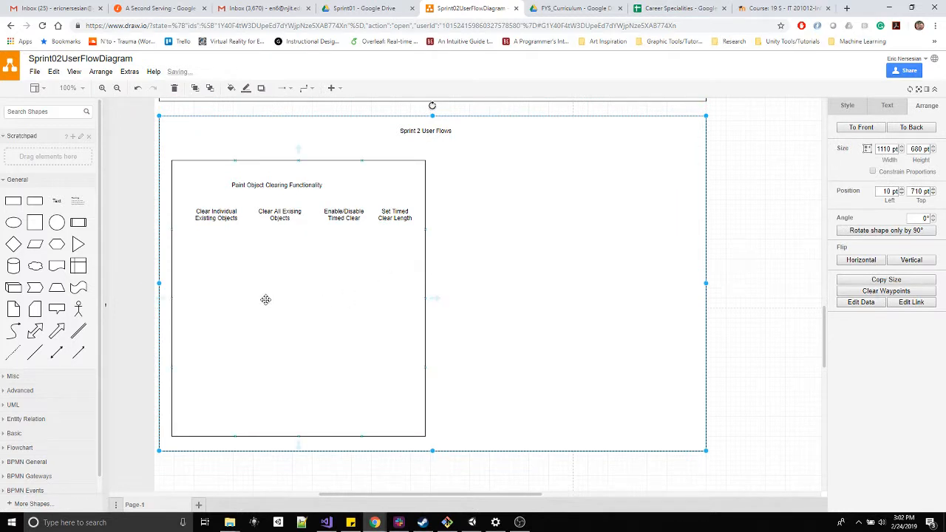
pyautogui.moveTo(301, 209)
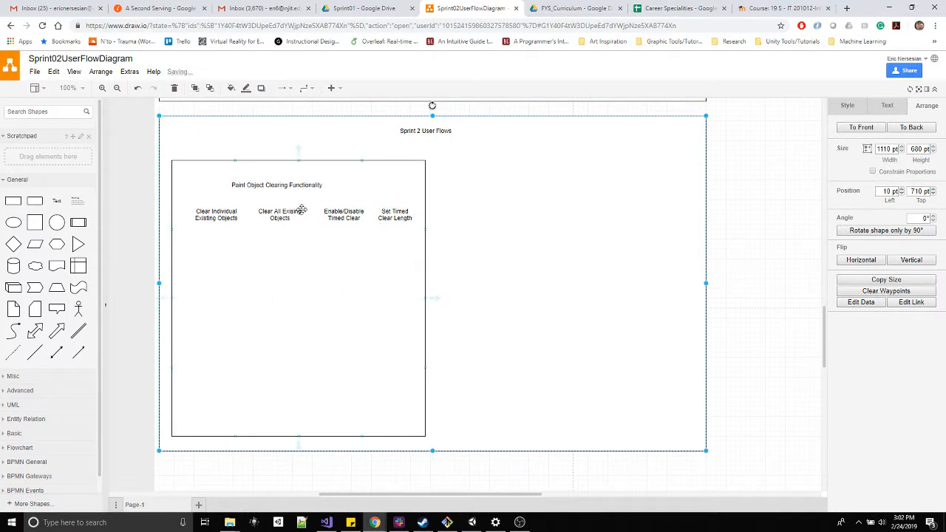
# Select the second column heading, Clear All Existing Objects
pyautogui.click(279, 214)
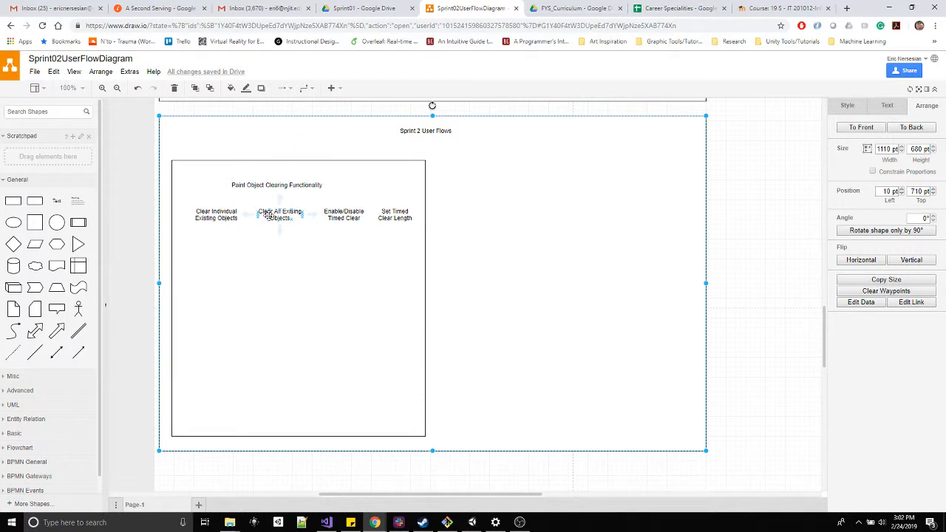
pyautogui.moveTo(270, 188)
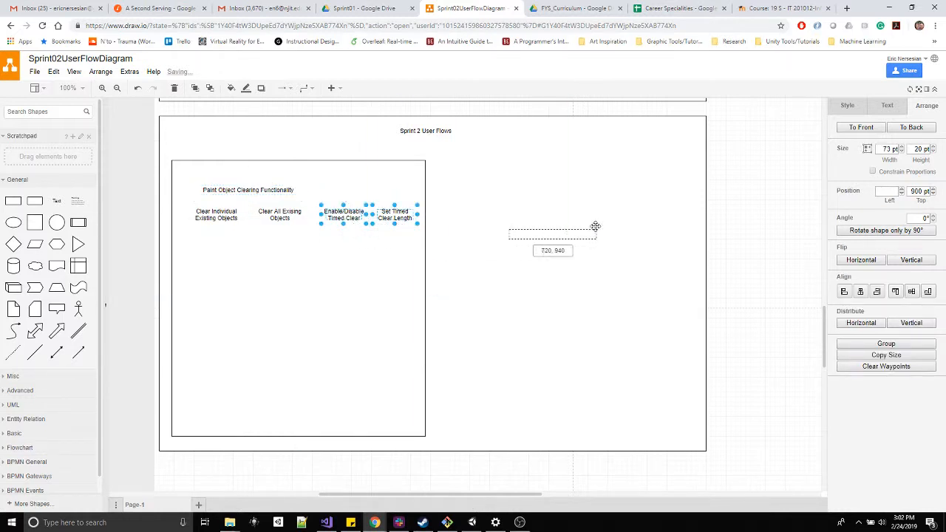
# Reposition the last two headings and shift Set Timed Clear Length further right
pyautogui.moveTo(368, 214); pyautogui.dragTo(593, 229)
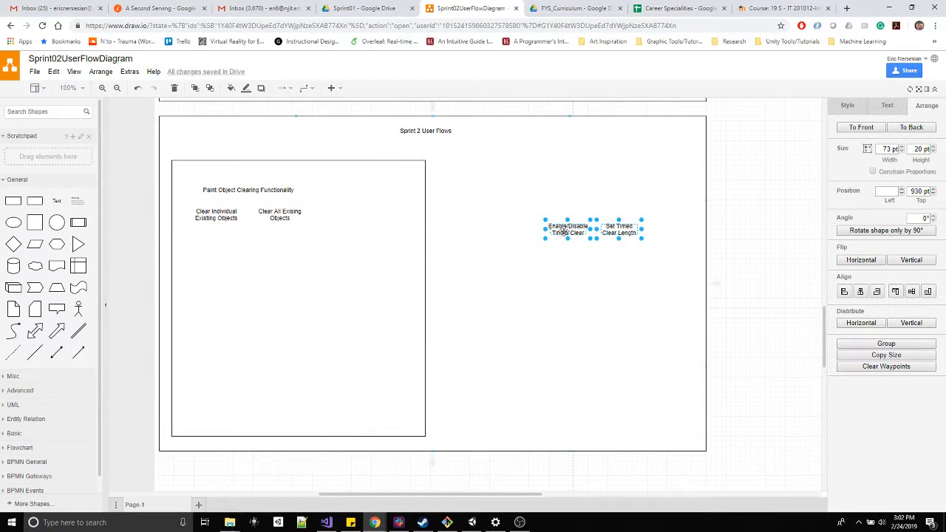
pyautogui.moveTo(593, 229); pyautogui.dragTo(366, 215)
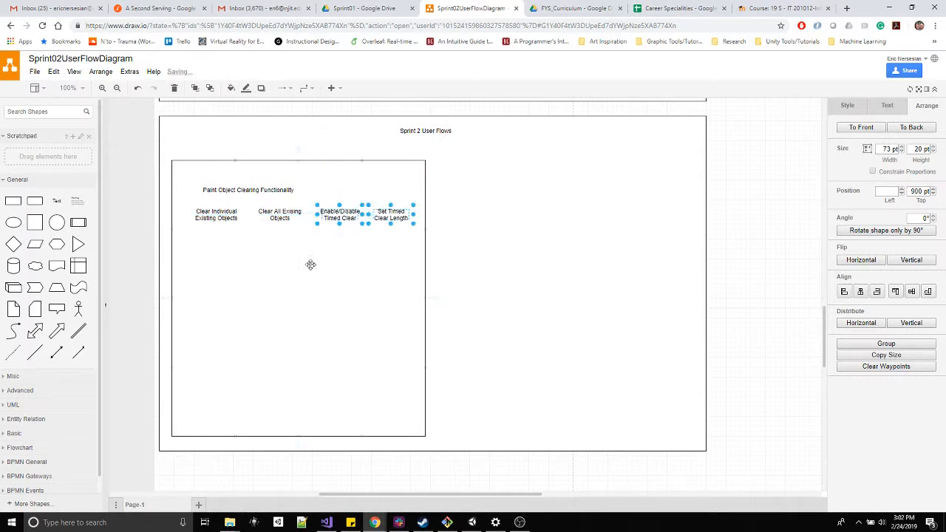
pyautogui.moveTo(318, 264)
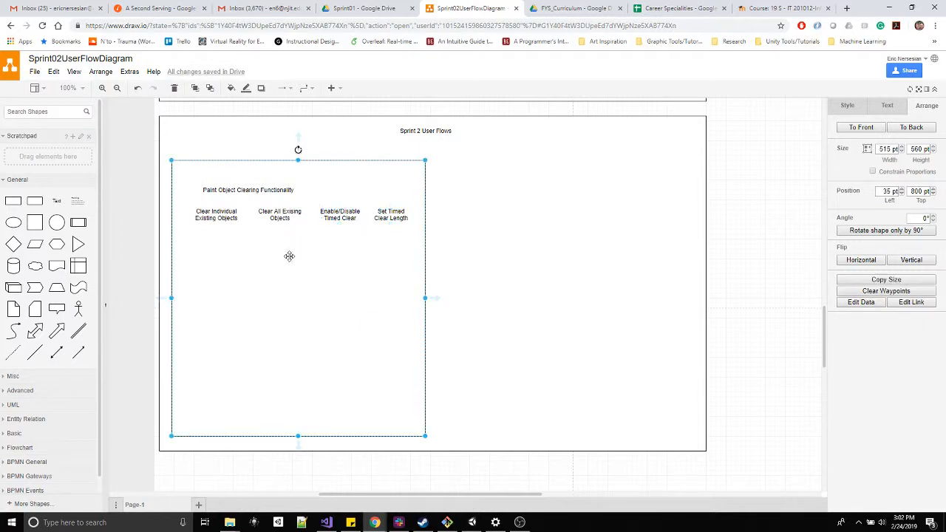
pyautogui.moveTo(398, 222)
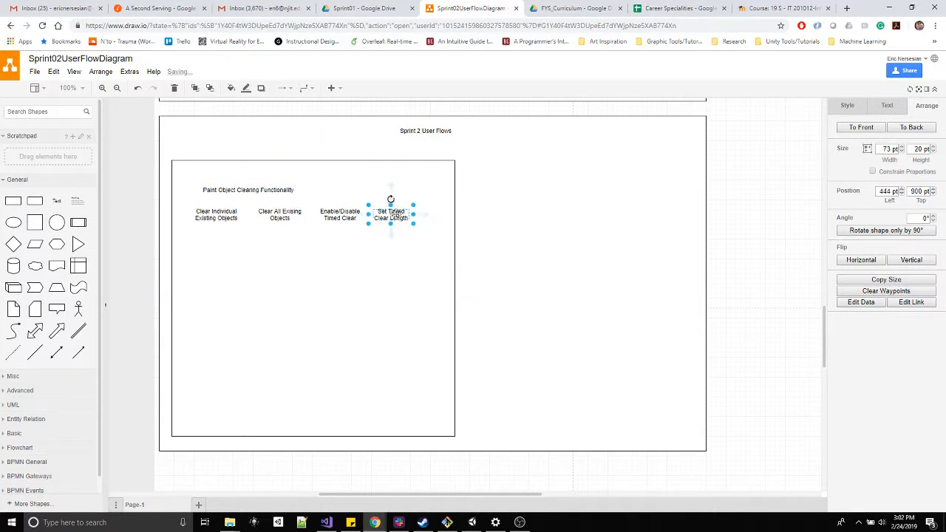
pyautogui.moveTo(391, 214); pyautogui.dragTo(418, 215)
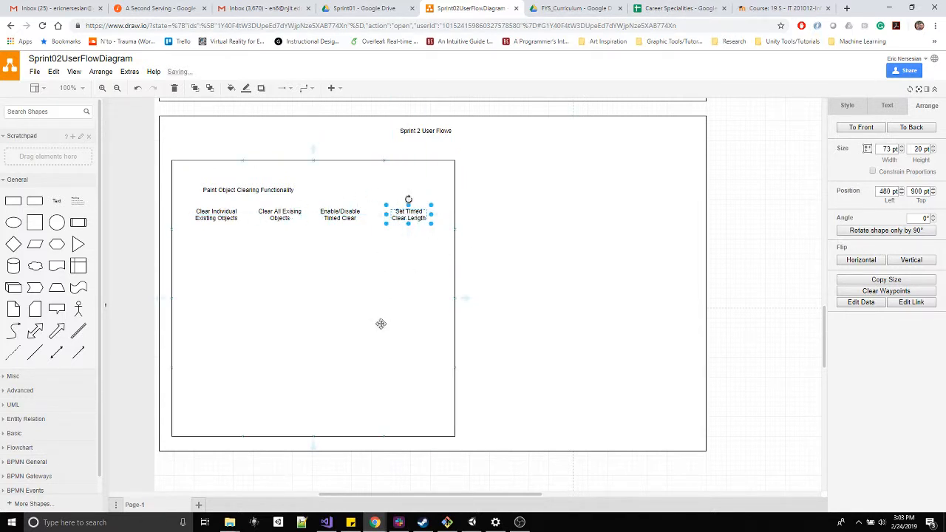
pyautogui.moveTo(317, 323)
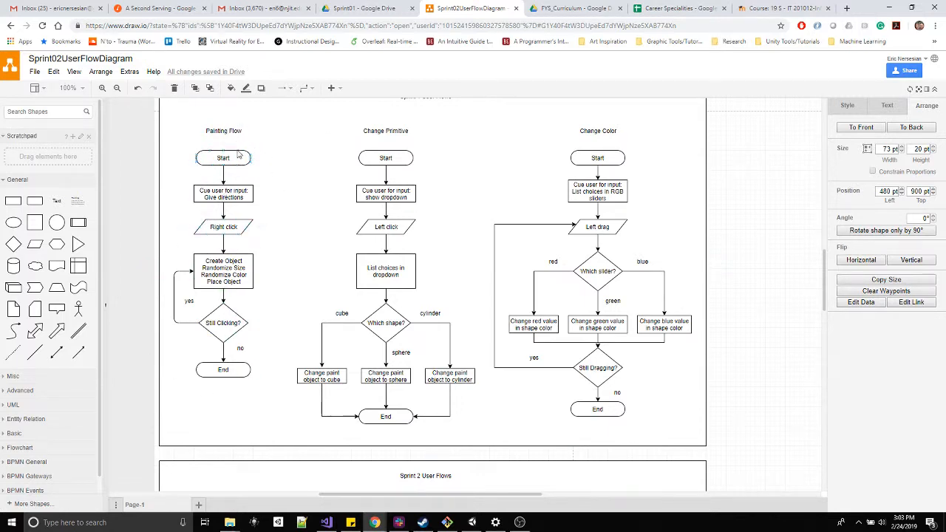
# Scroll down the canvas past the clearing panel headings
pyautogui.scroll(-3)
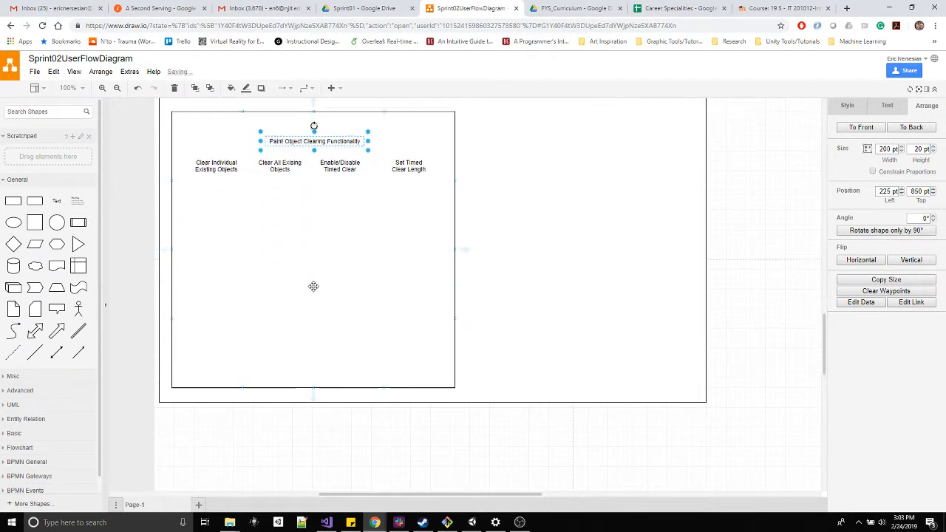
pyautogui.scroll(-3)
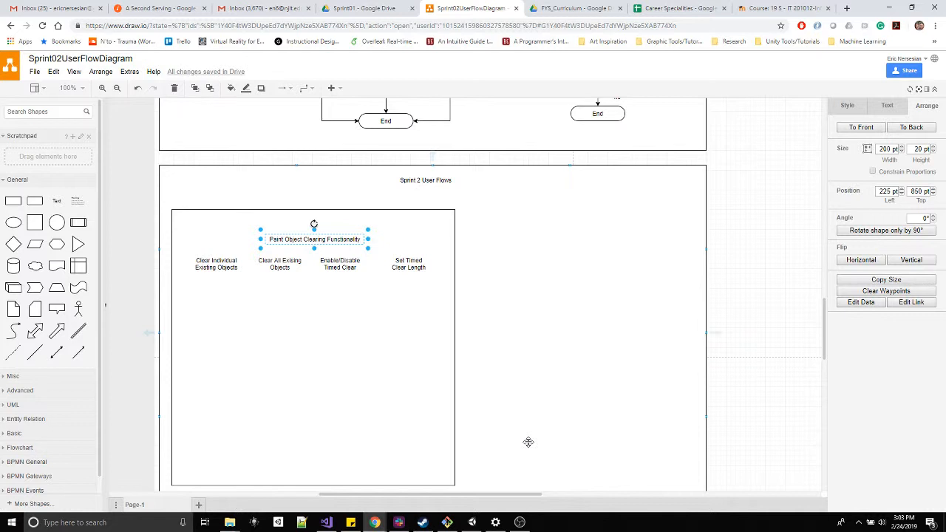
pyautogui.moveTo(528, 425)
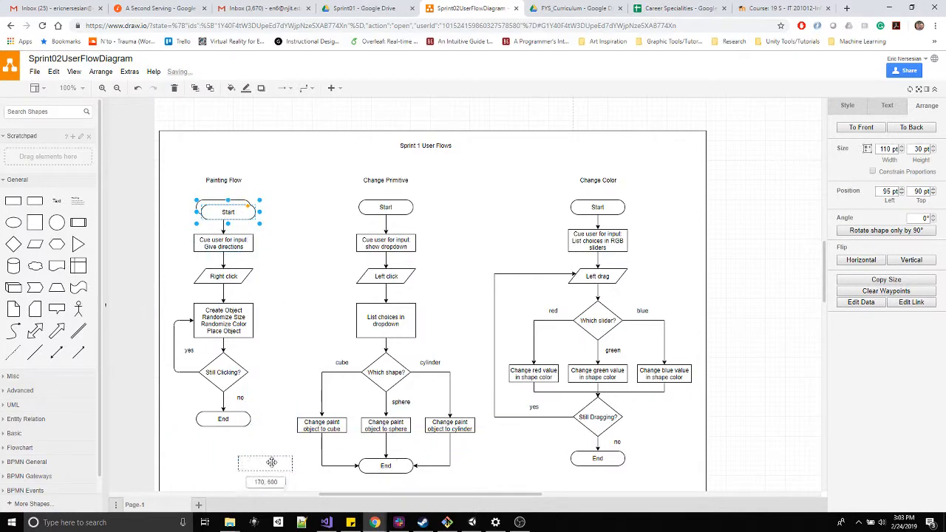
# Copy a Start node under the first heading and move one under Enable/Disable Timed Clear
pyautogui.scroll(-3)
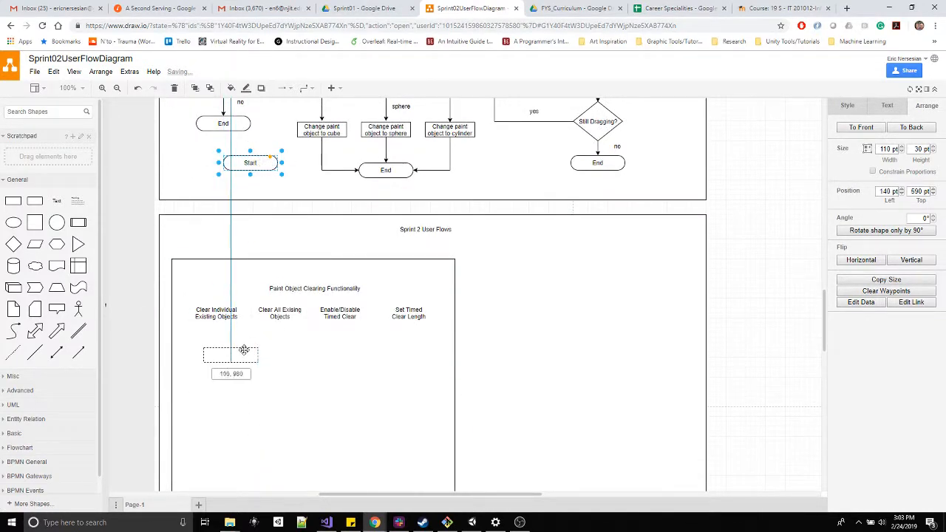
pyautogui.moveTo(249, 162); pyautogui.dragTo(213, 340)
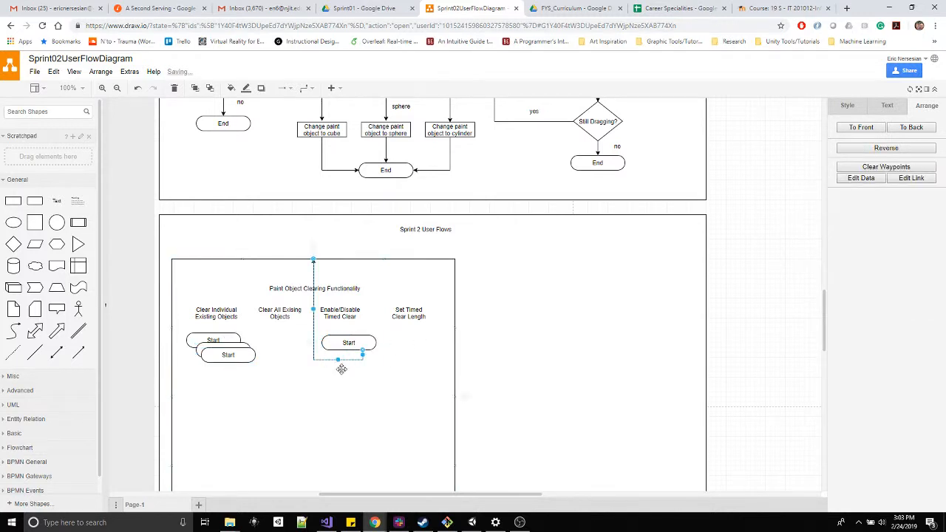
pyautogui.click(340, 384)
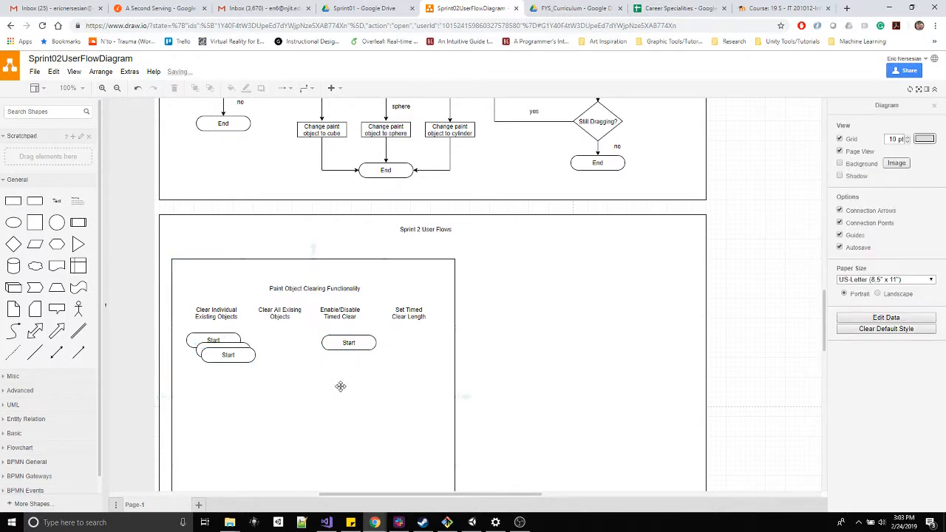
pyautogui.click(348, 342)
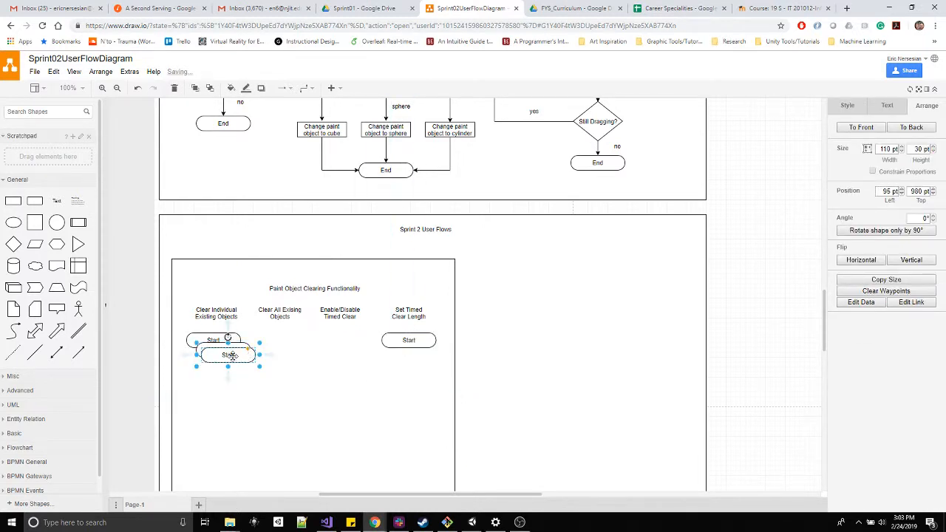
pyautogui.moveTo(228, 355); pyautogui.dragTo(344, 340)
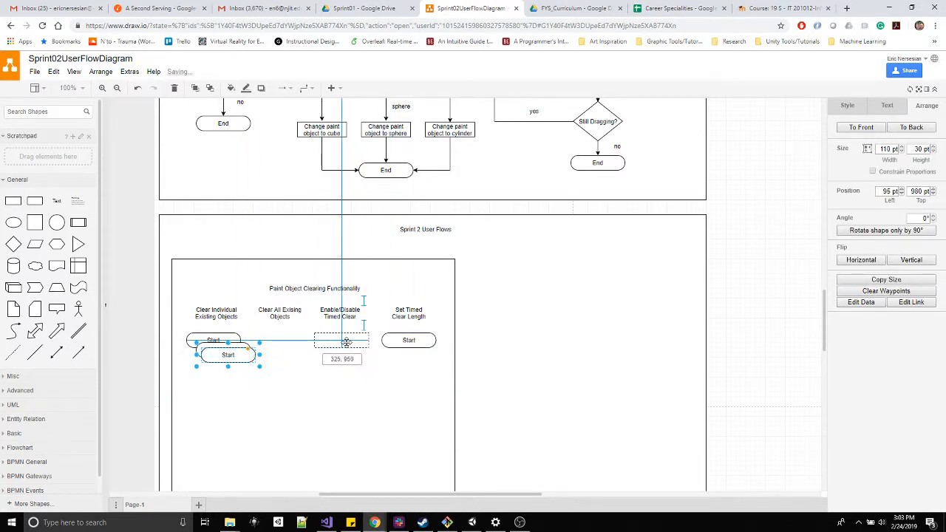